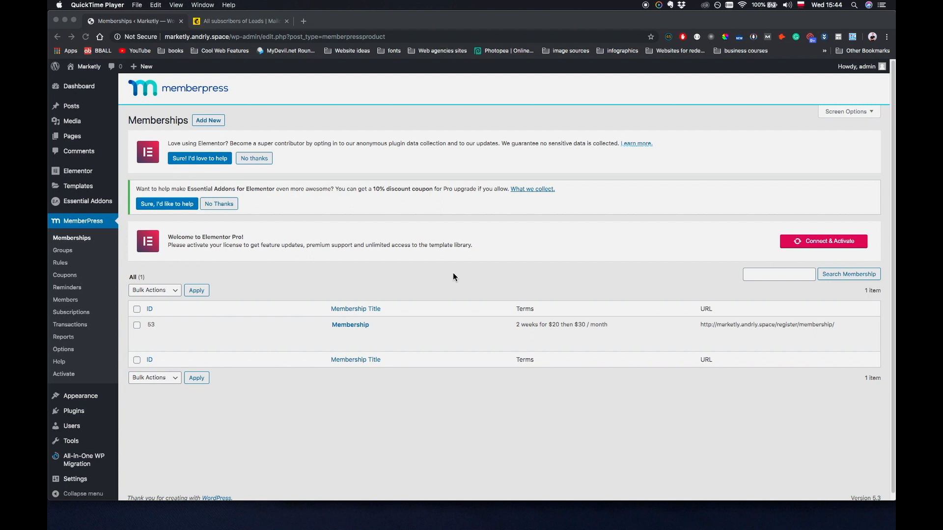
mouse_move(438, 262)
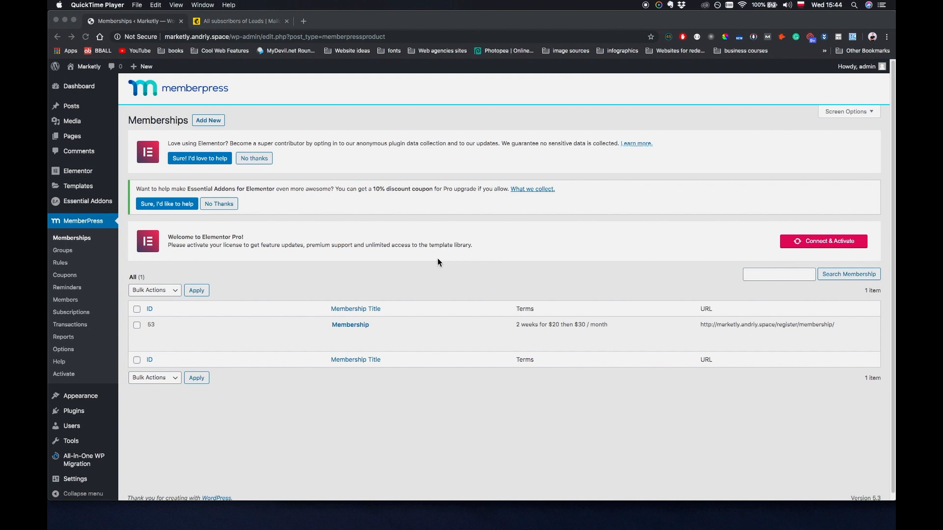
Launch Firefox through a Spotlight search for 'firefox'.
type("firefox")
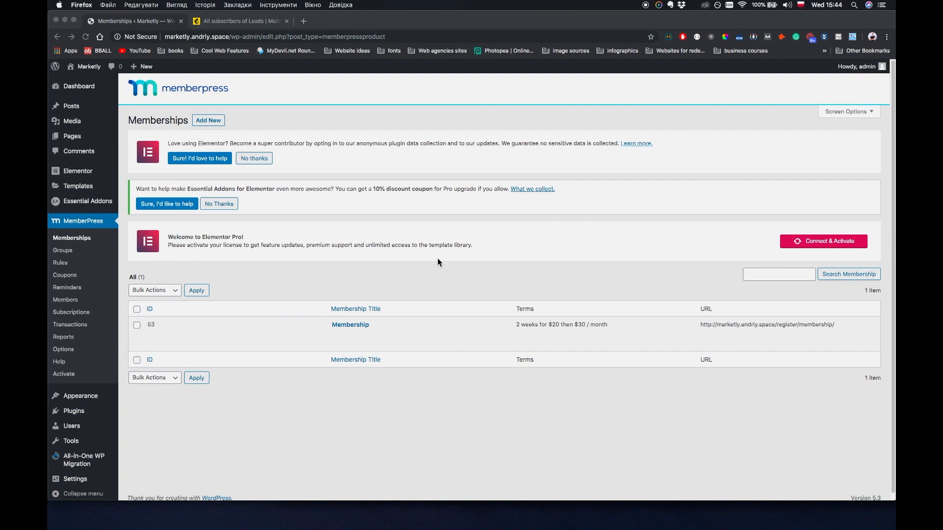
mouse_move(181, 5)
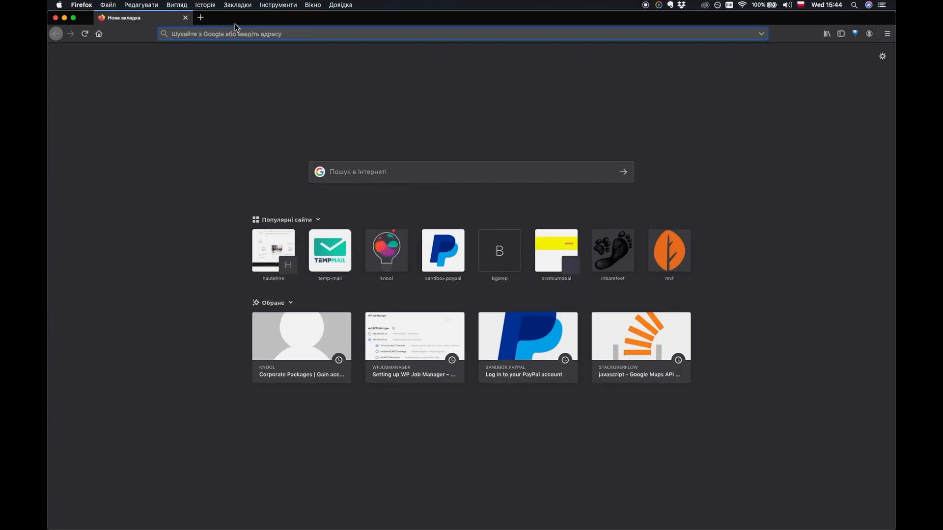
Load the Marketly homepage and follow Join Today to the membership signup page.
type("marketly.andriy.space")
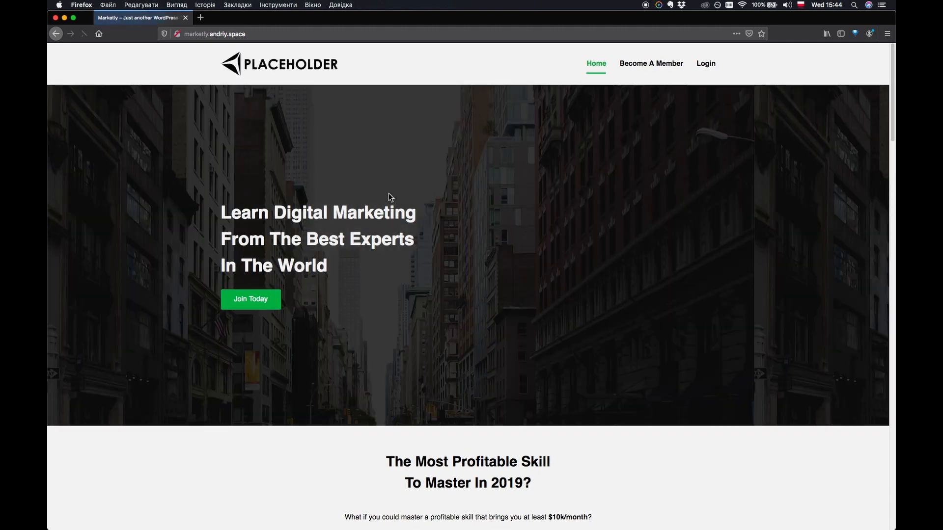
scroll("down", 3)
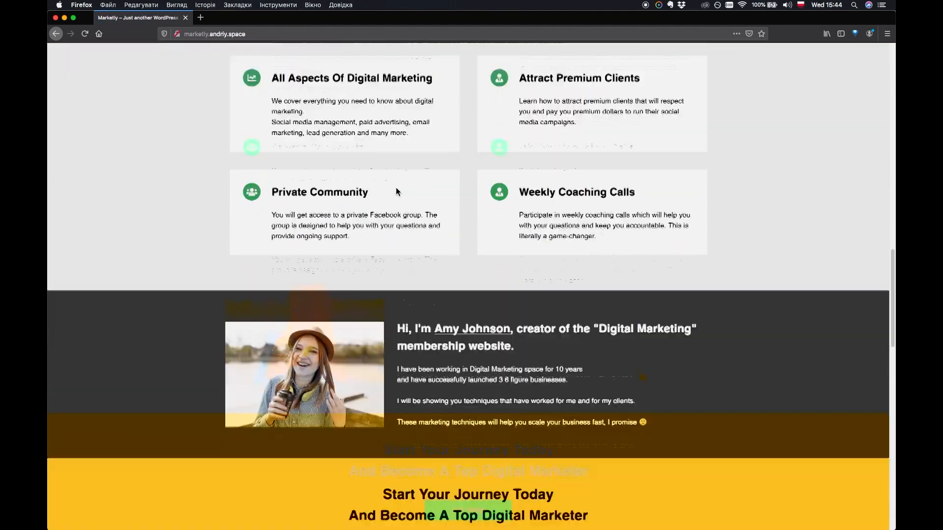
scroll("down", 3)
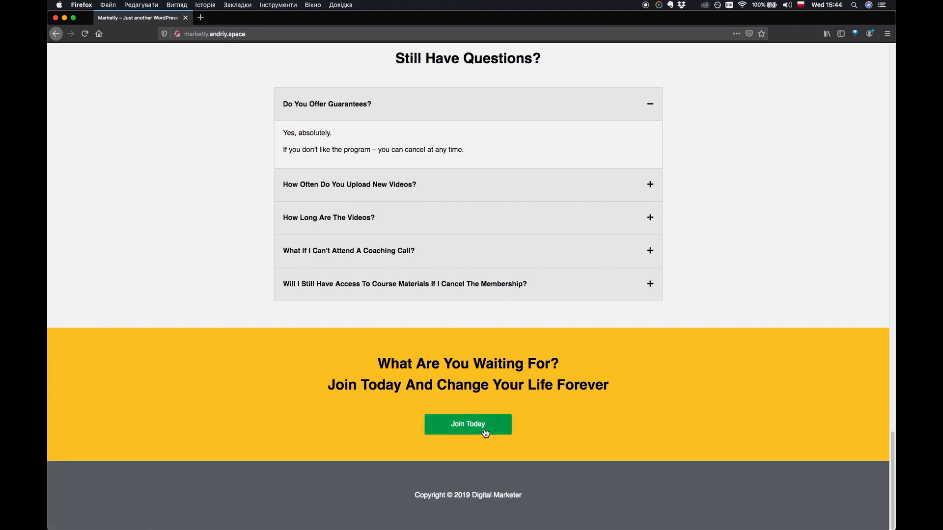
left_click(467, 424)
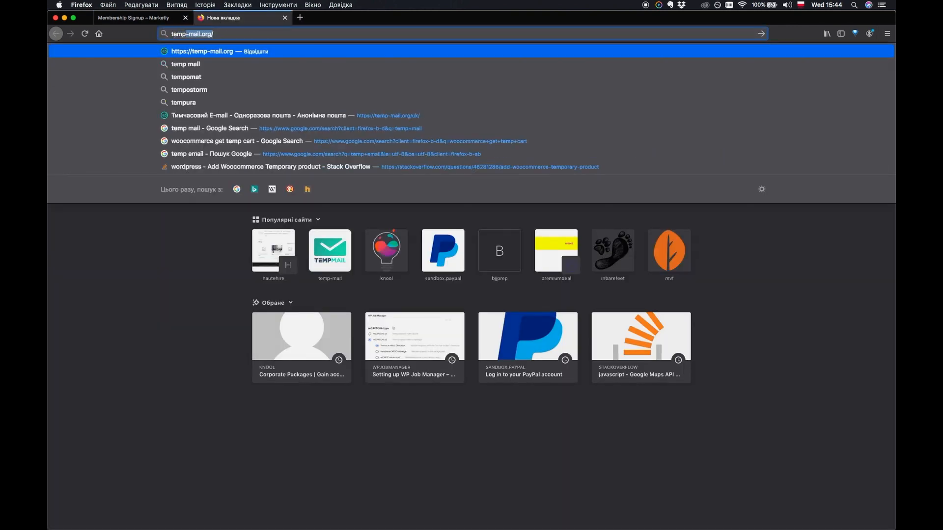
Load temp-mail.org in a new tab to get a disposable email address.
key("Enter")
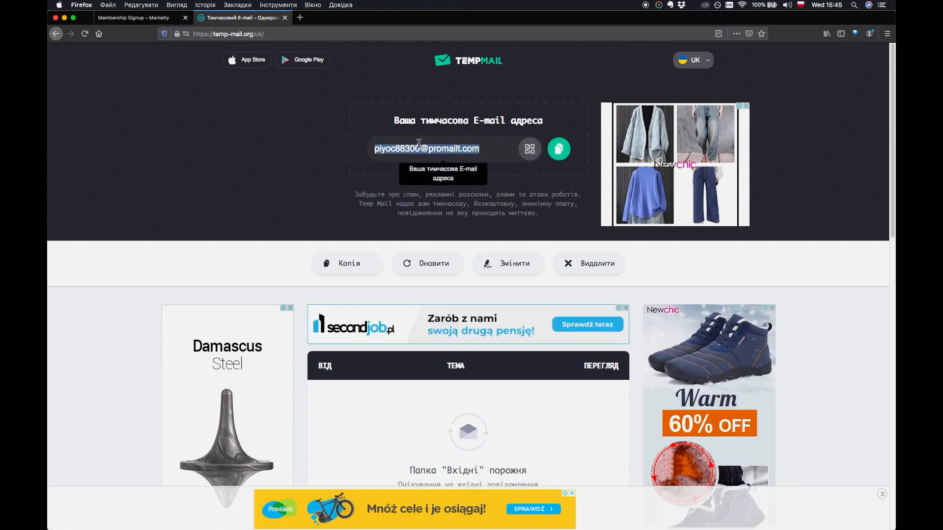
Enter John Doe, the temporary email, matching passwords and cardholder name, revealing the coupon field.
left_click(139, 17)
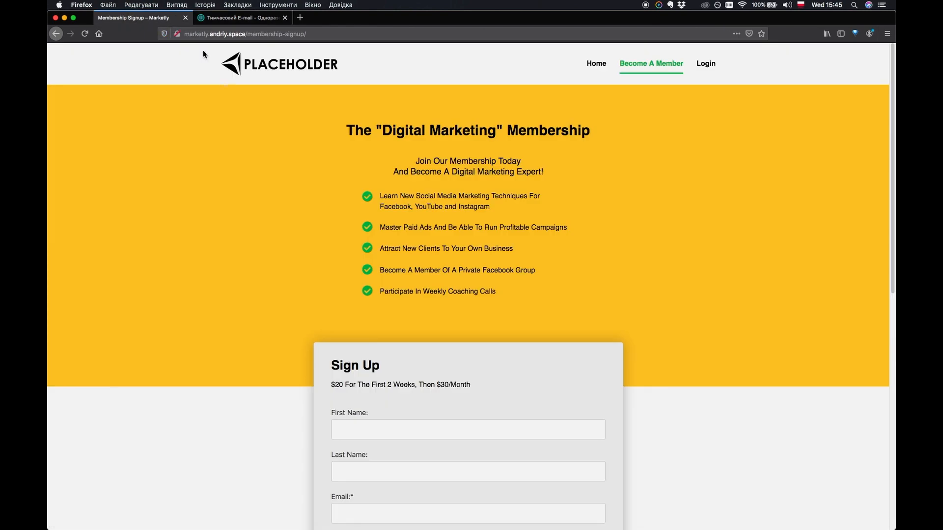
left_click(467, 429)
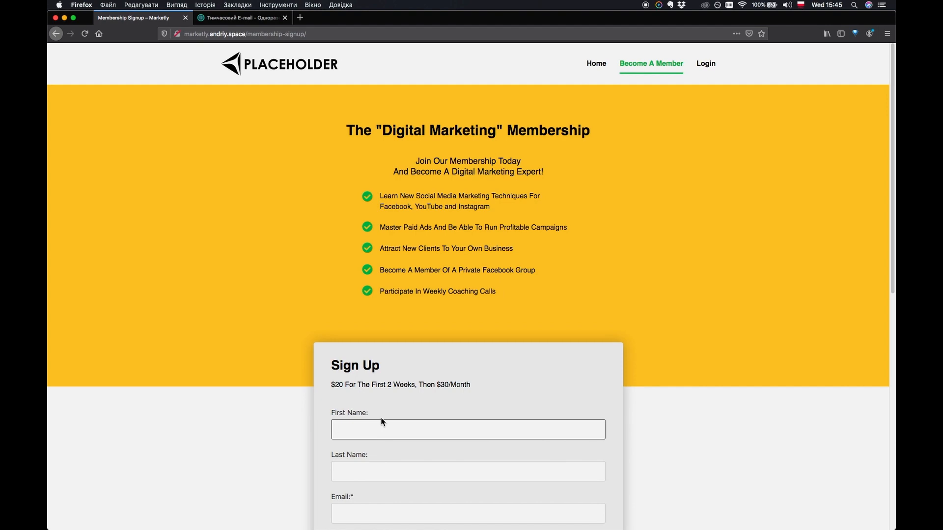
type("John")
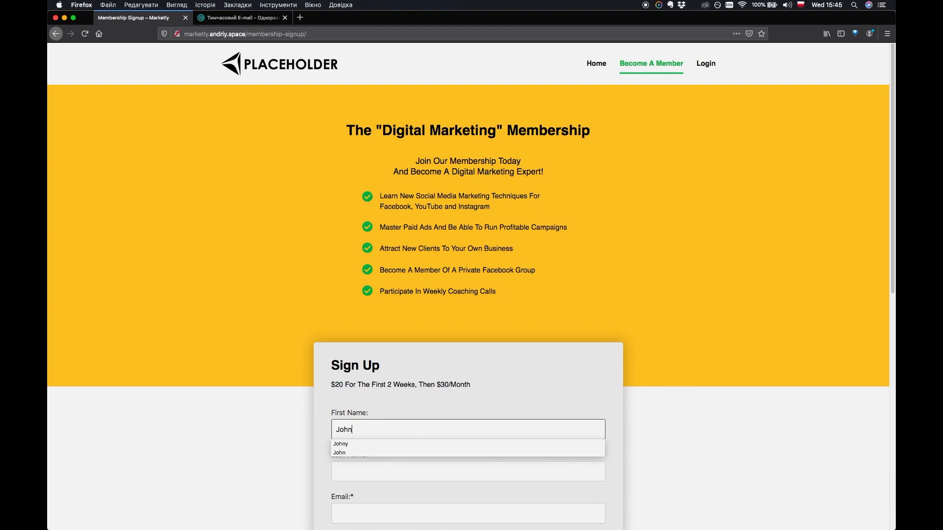
type("Doe")
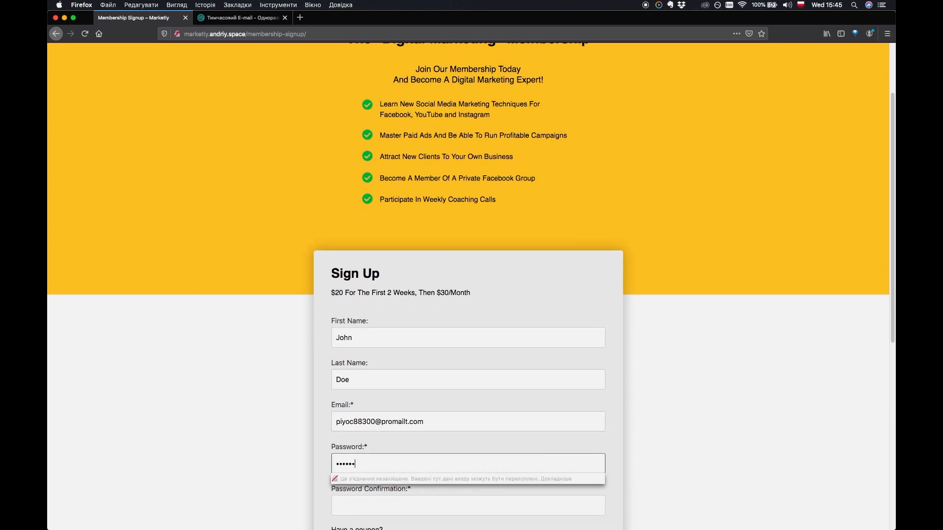
type("•••••••")
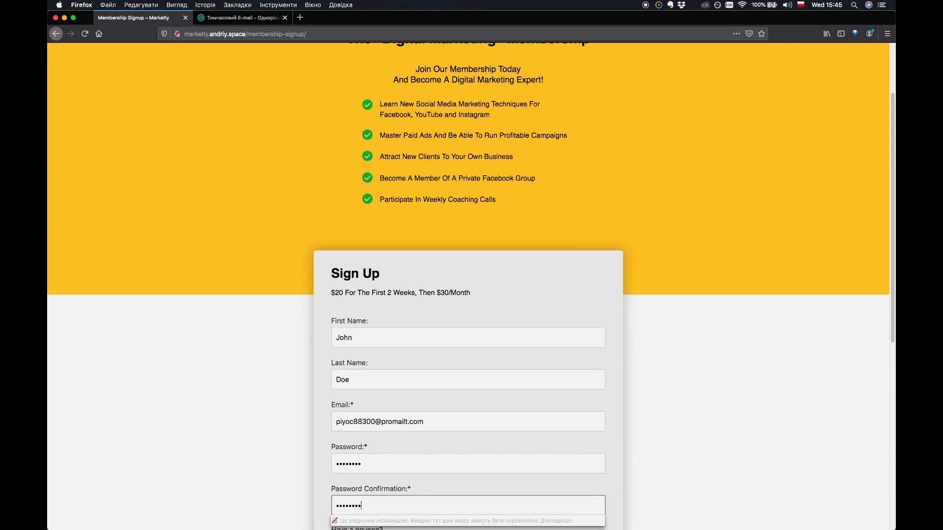
scroll("down", 3)
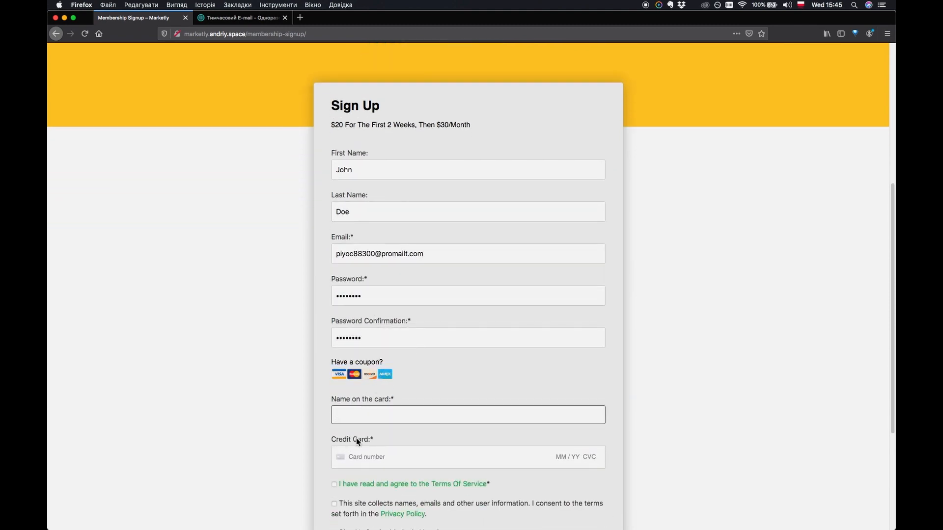
type("John Doe")
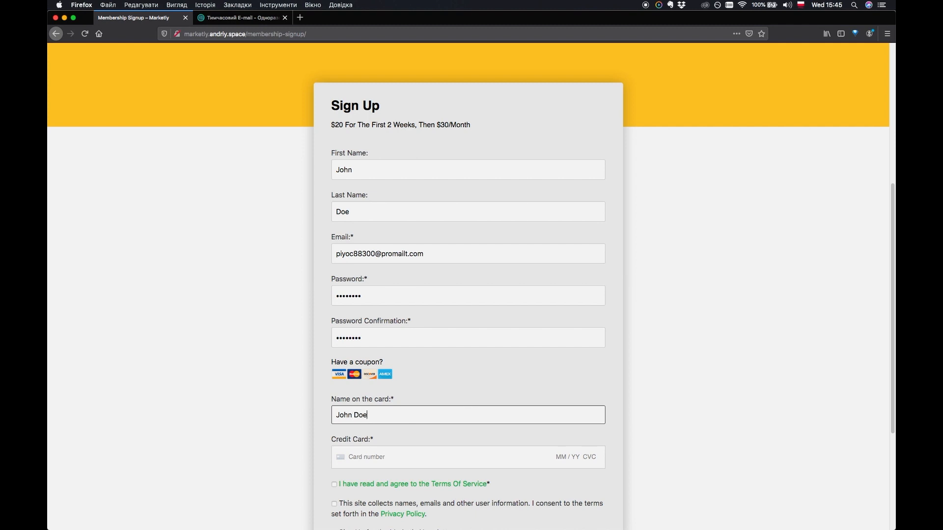
left_click(356, 362)
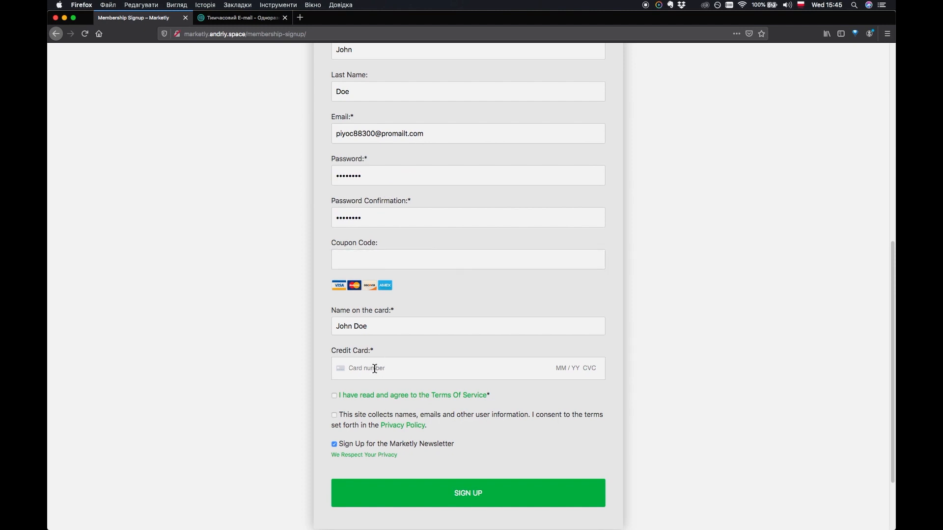
Enter Stripe test card 4242 with expiry, CVC and ZIP, and accept Terms and Privacy.
type("4242 4242 4242 4242")
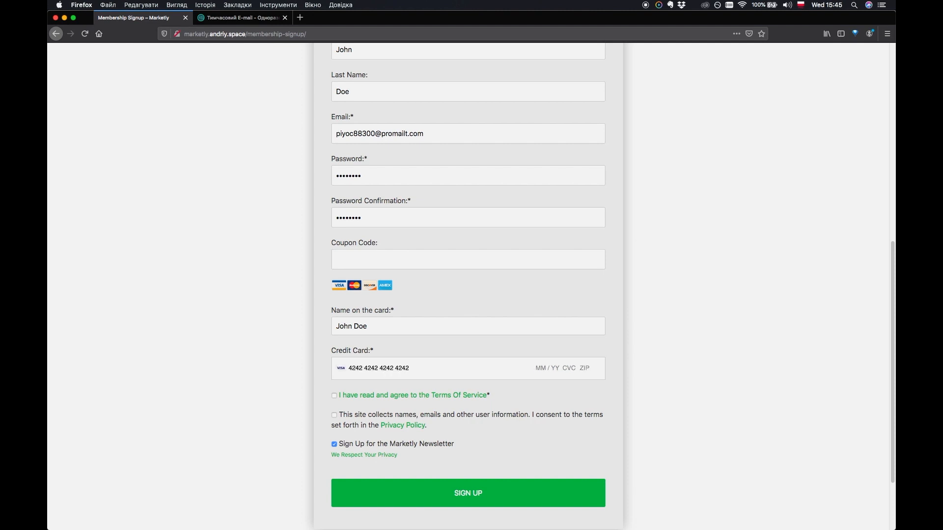
left_click(538, 368)
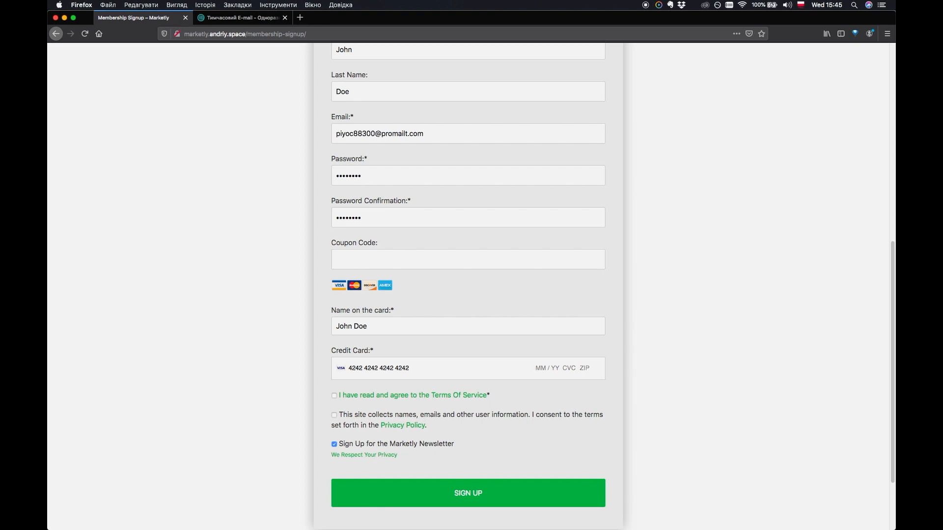
type("12 /")
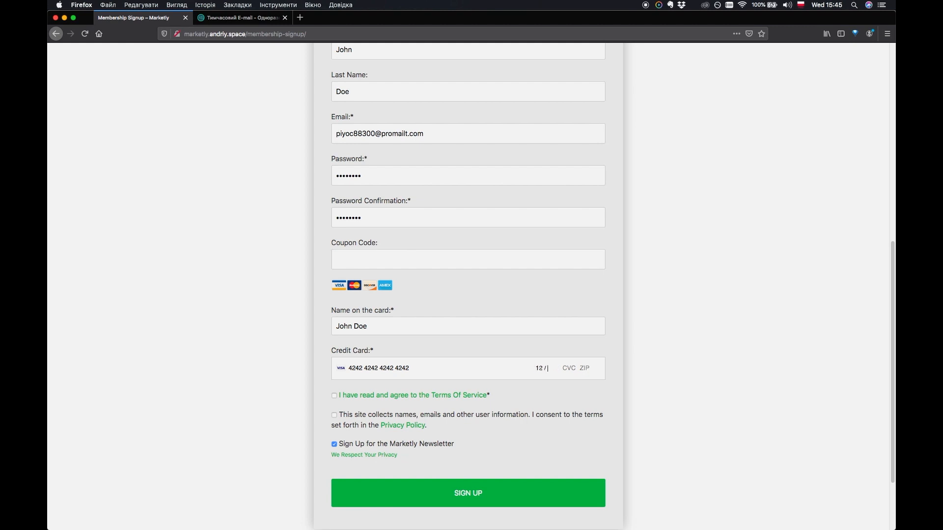
type("21")
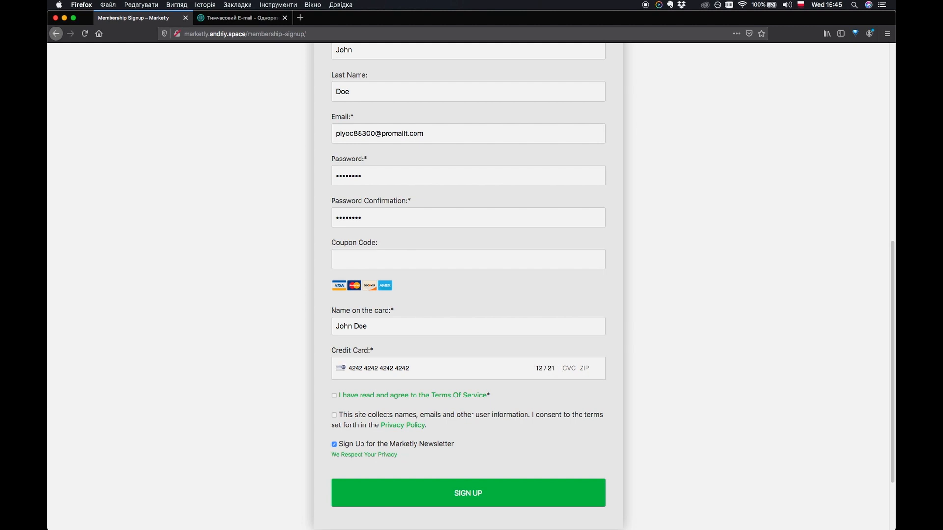
type("1")
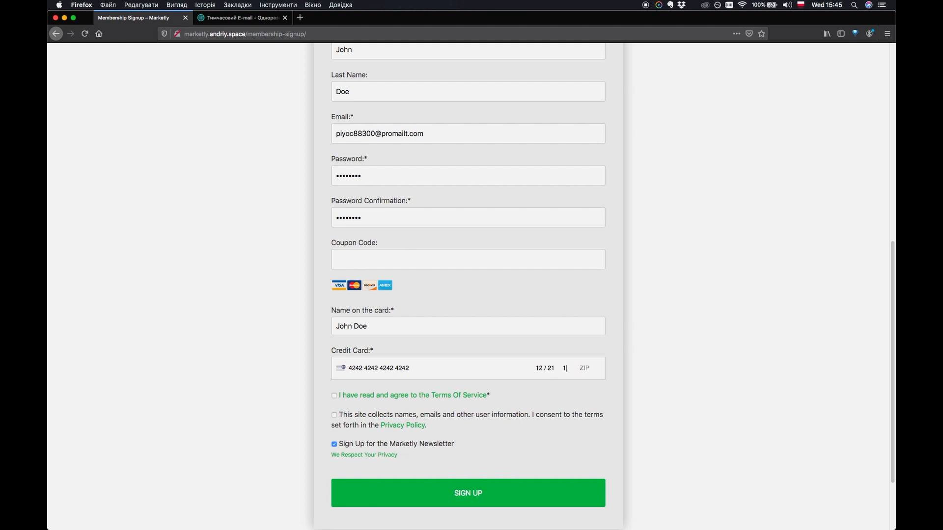
type("30000")
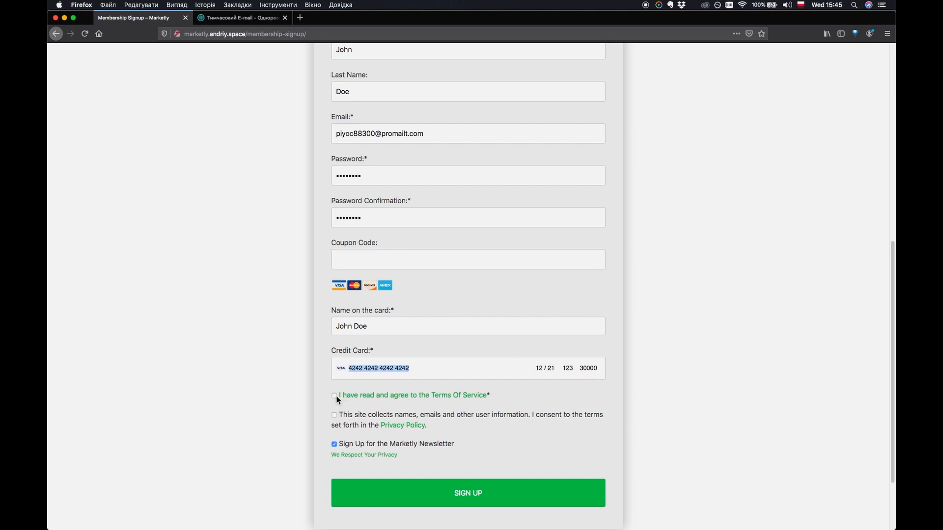
left_click(335, 396)
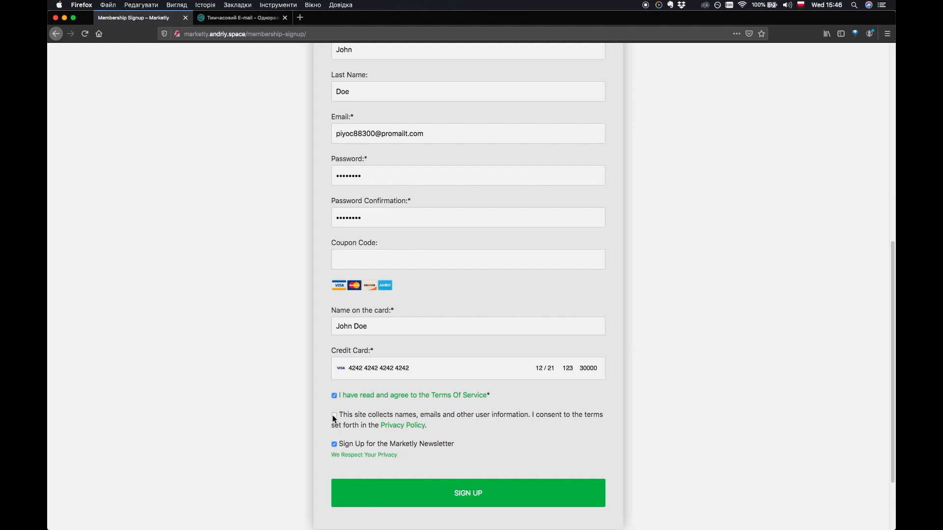
left_click(334, 415)
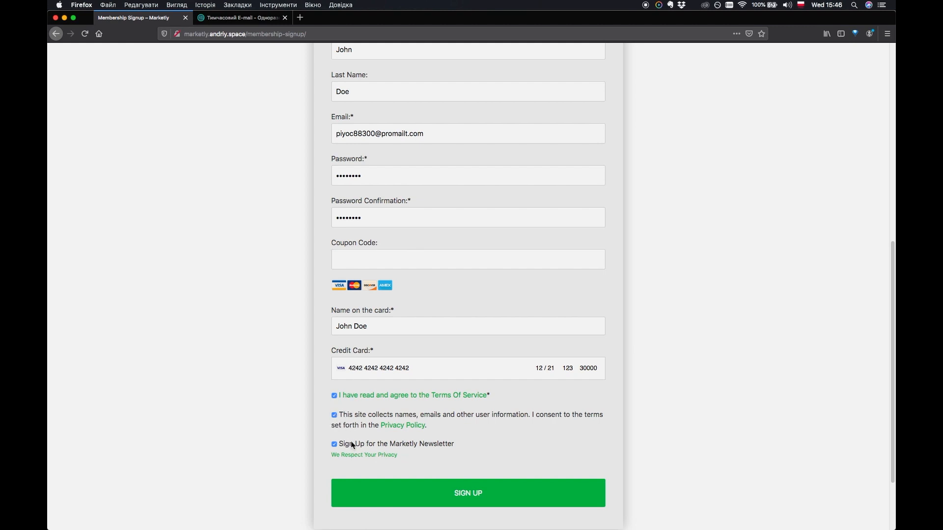
mouse_move(344, 460)
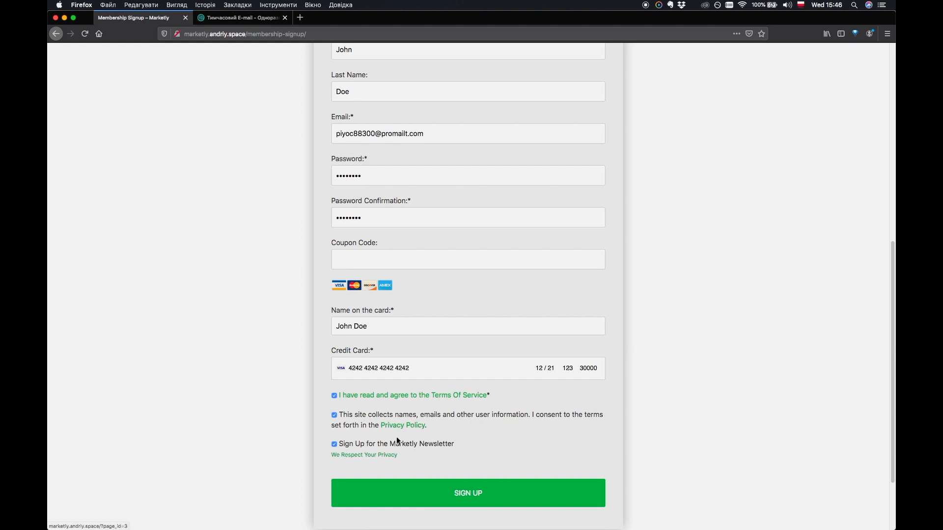
mouse_move(417, 455)
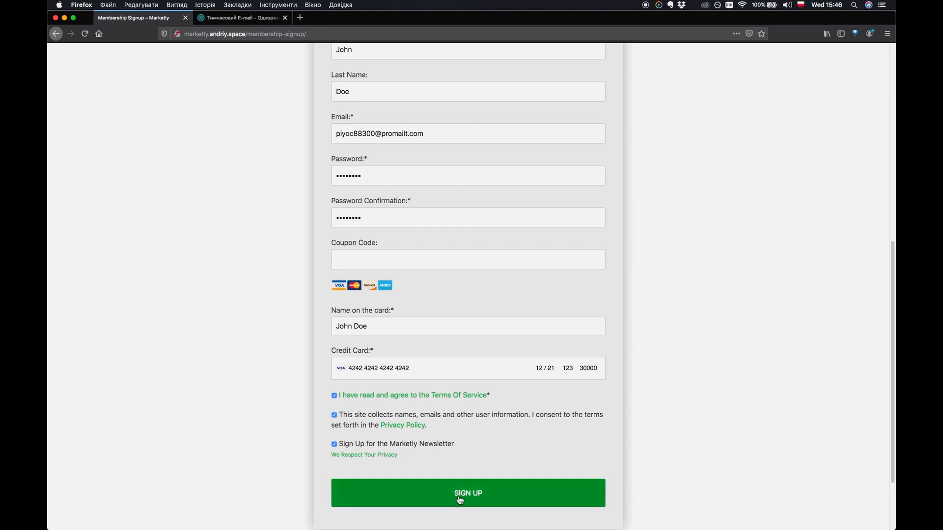
Submit the signup form and reach the Marketly Thank You welcome page.
left_click(468, 493)
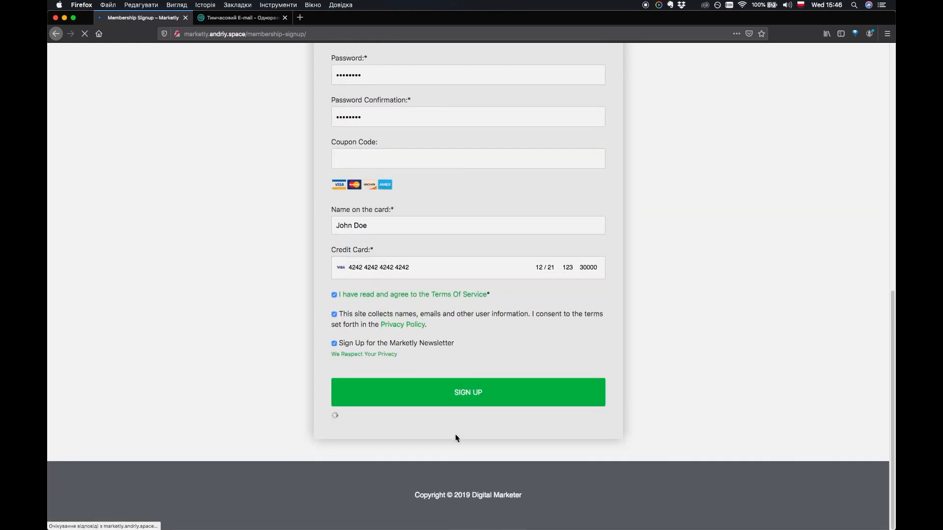
left_click(468, 392)
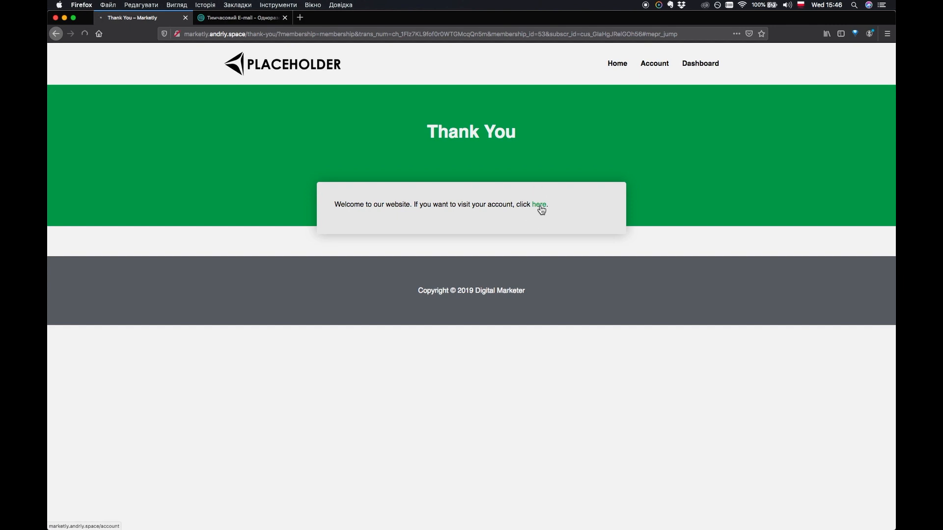
Browse the account's Home, Subscriptions and Payments sections, confirming the completed $20.00 payment.
left_click(538, 205)
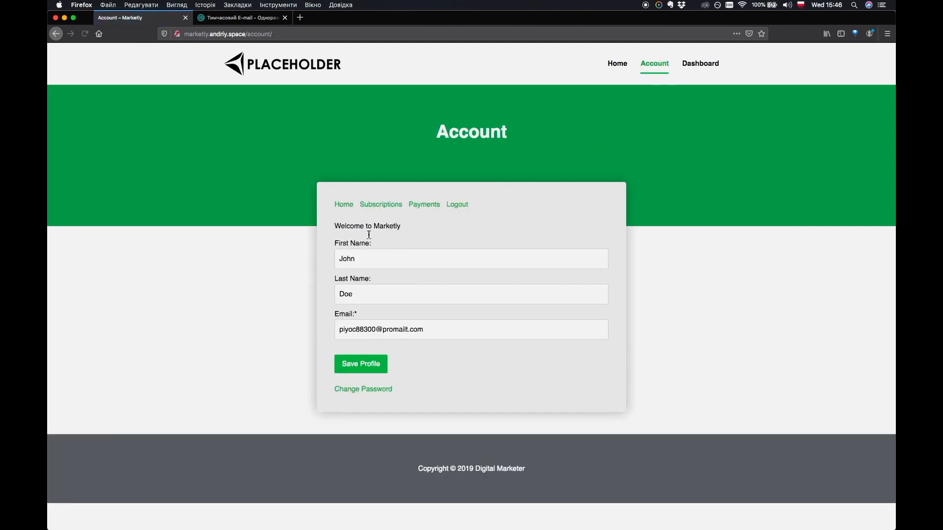
mouse_move(343, 204)
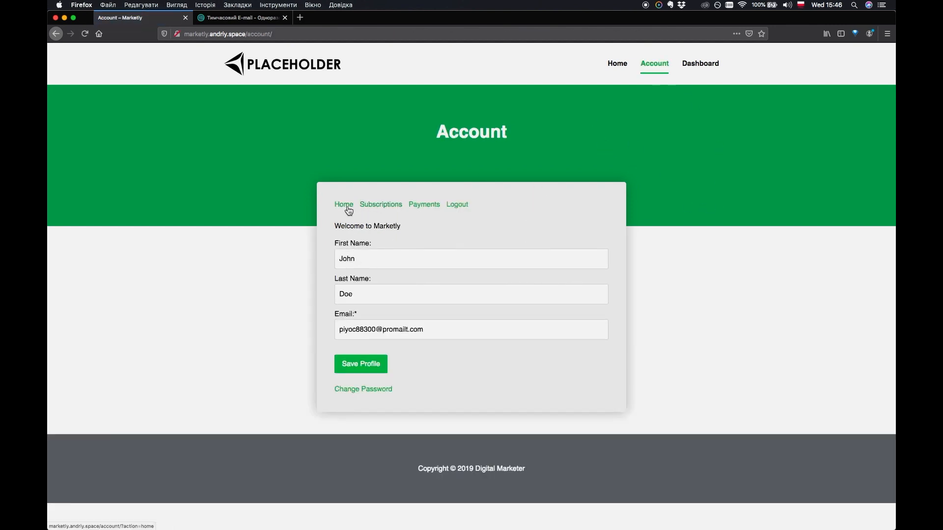
left_click(343, 204)
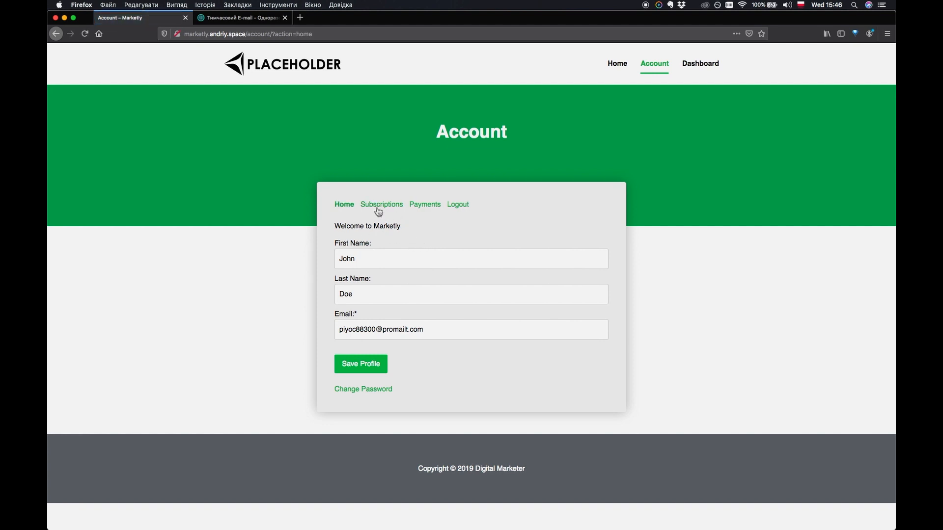
left_click(381, 204)
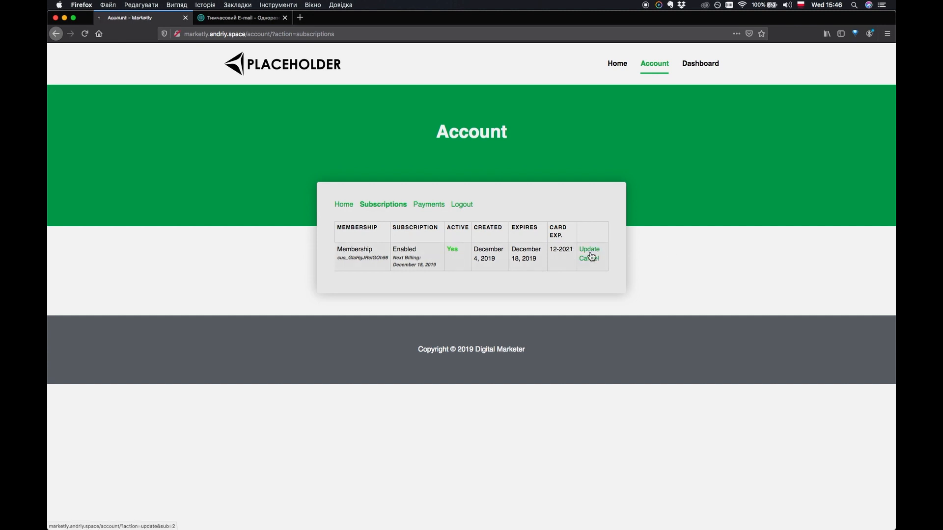
left_click(589, 249)
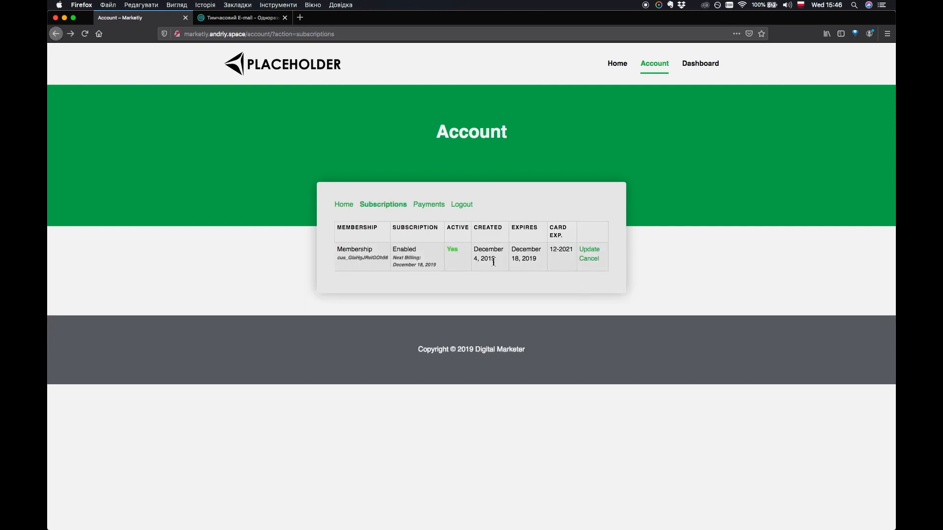
left_click(429, 204)
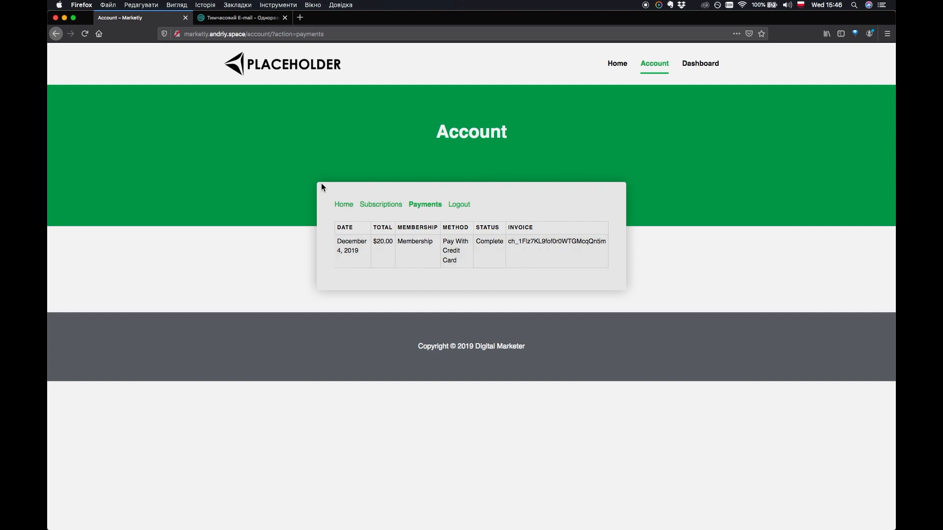
mouse_move(311, 187)
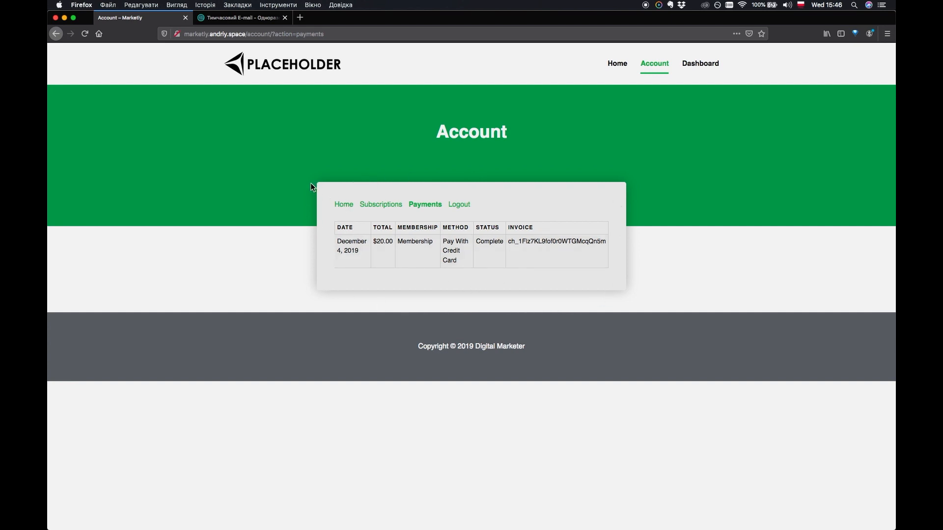
mouse_move(501, 131)
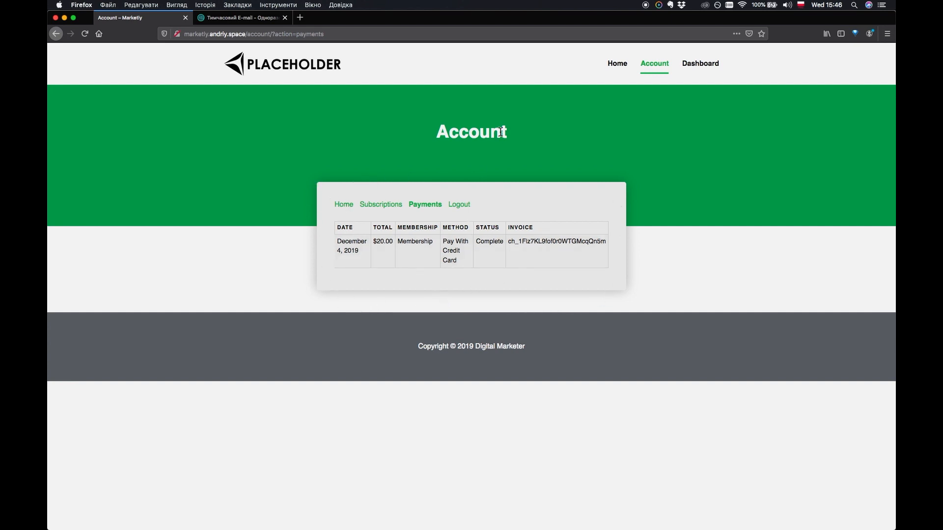
mouse_move(463, 208)
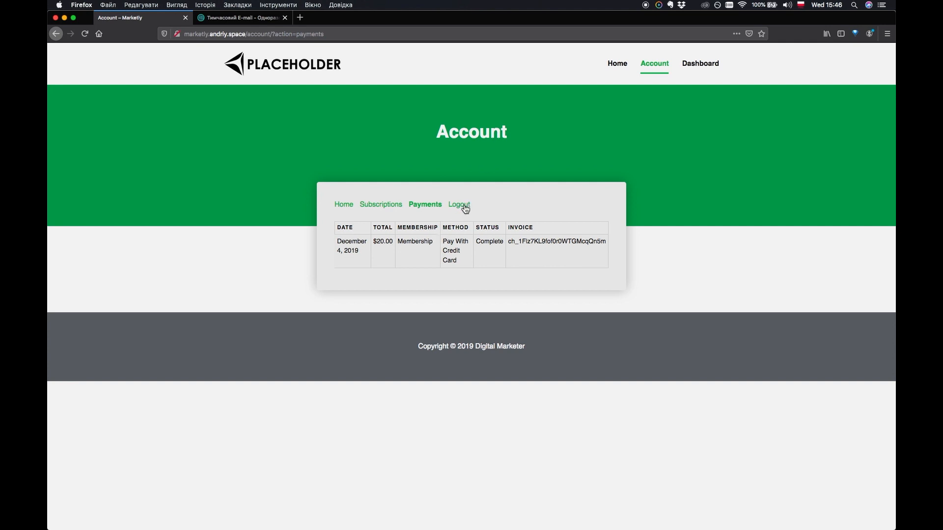
left_click(699, 63)
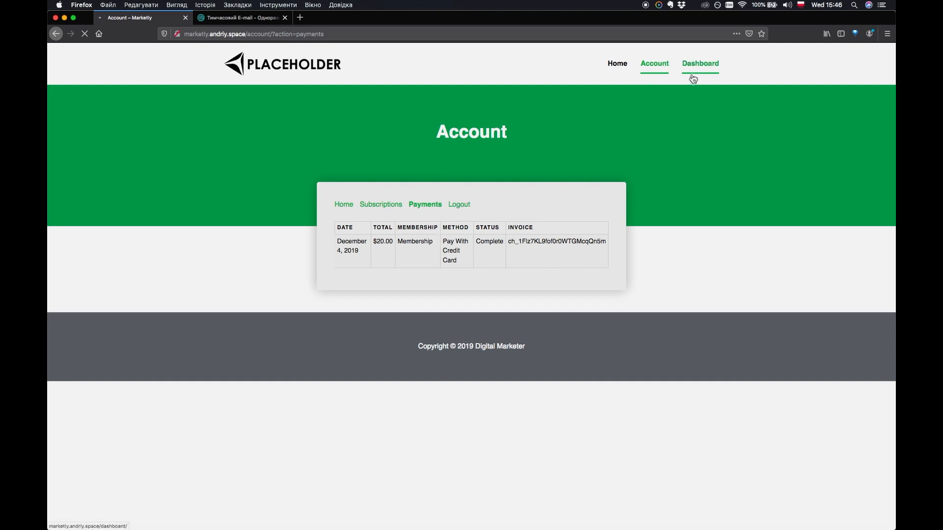
Open the LinkedIn Marketing Essentials lesson from the dashboard, then play and pause its video.
left_click(699, 64)
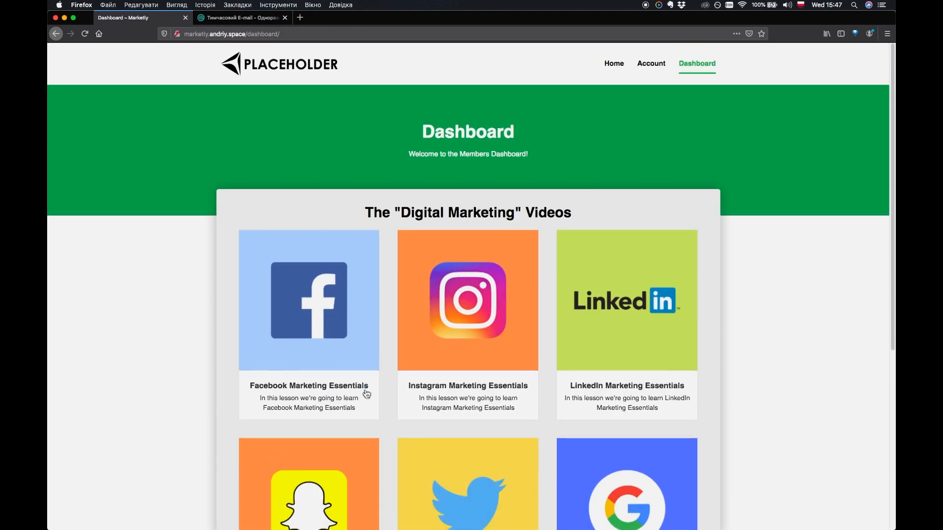
scroll("down", 3)
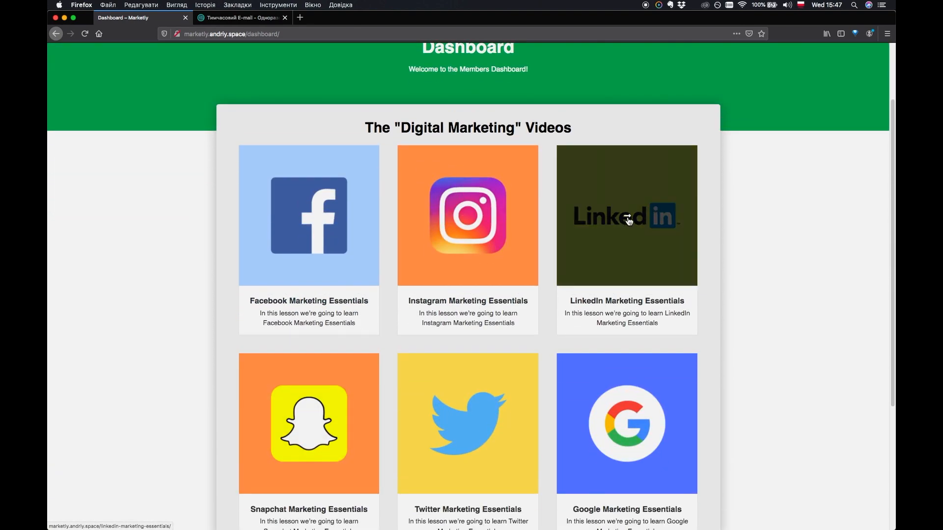
left_click(625, 215)
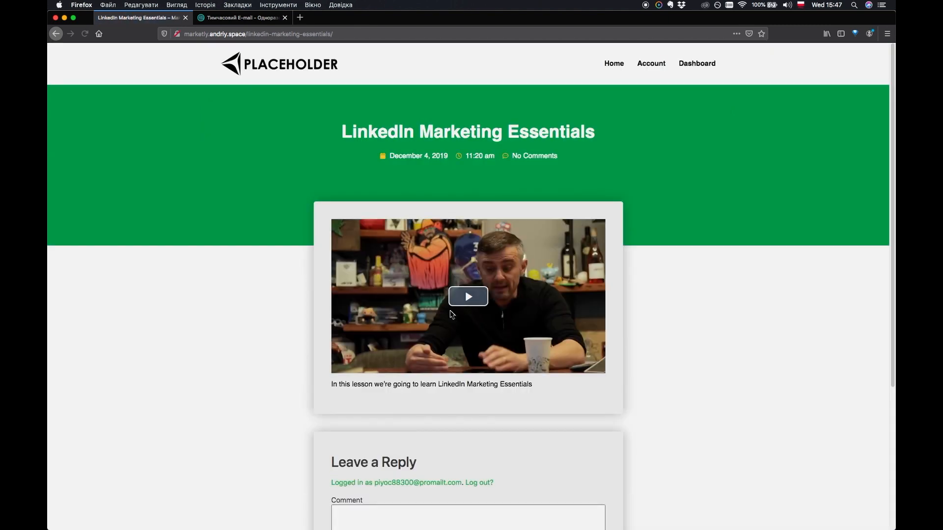
left_click(468, 295)
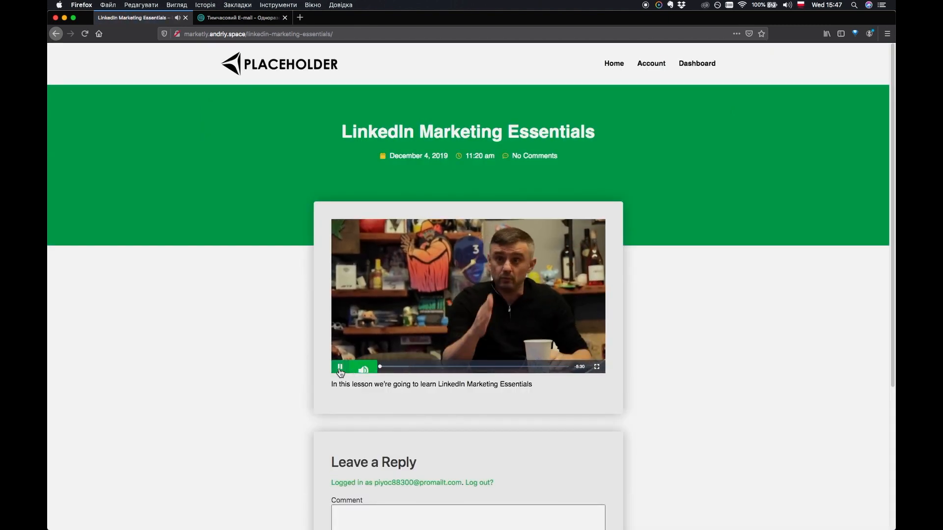
left_click(339, 368)
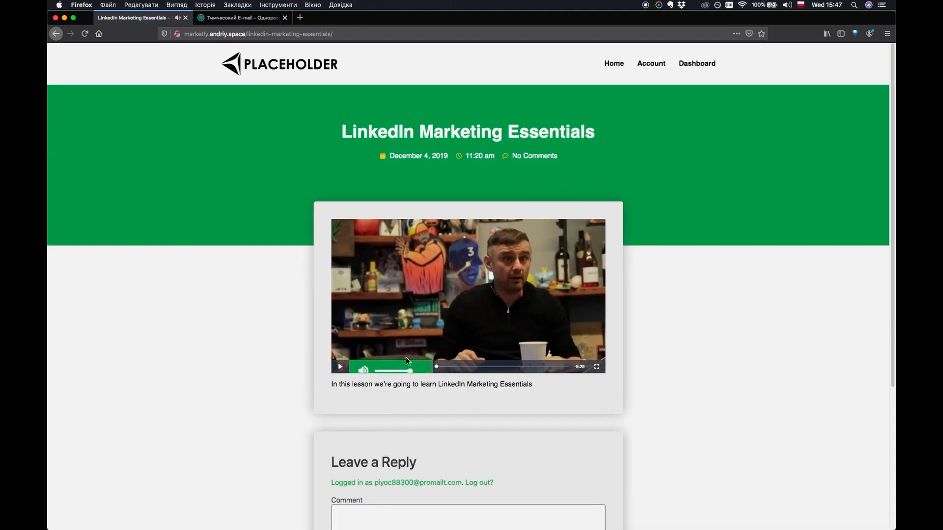
scroll("down", 3)
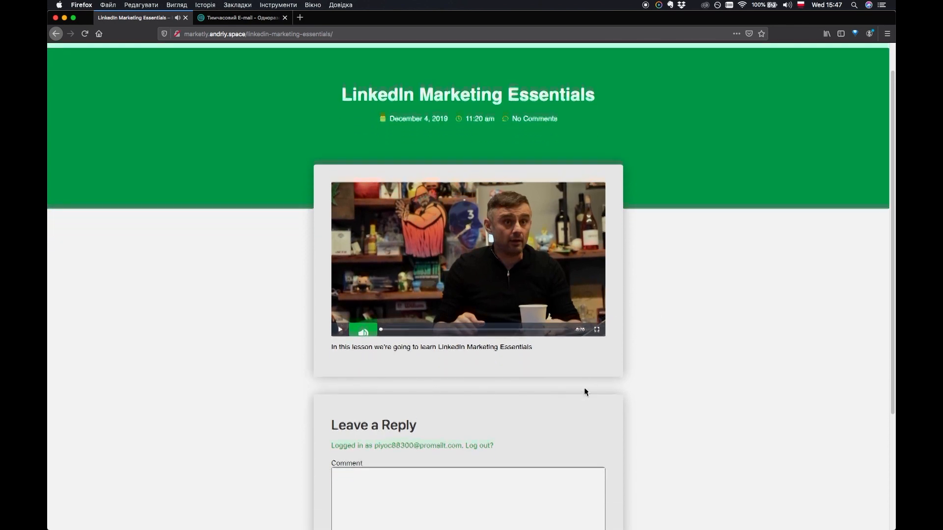
Post the comment 'Hey. Great video' on the lesson and confirm it awaits moderation.
scroll("down", 3)
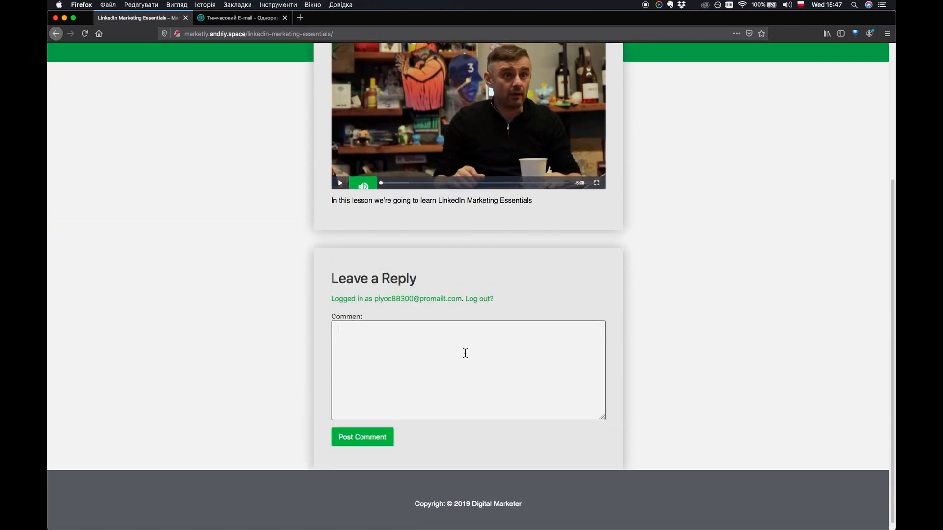
type("Hey.")
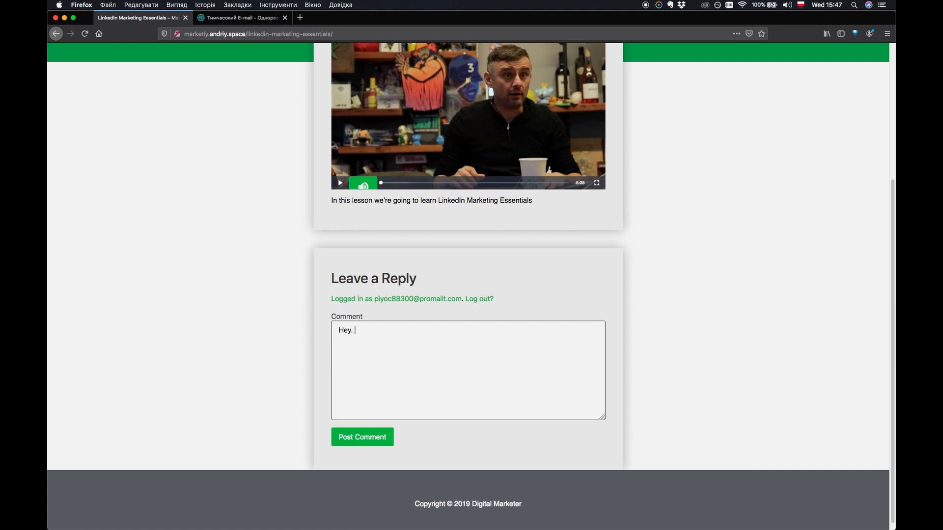
type("Great video")
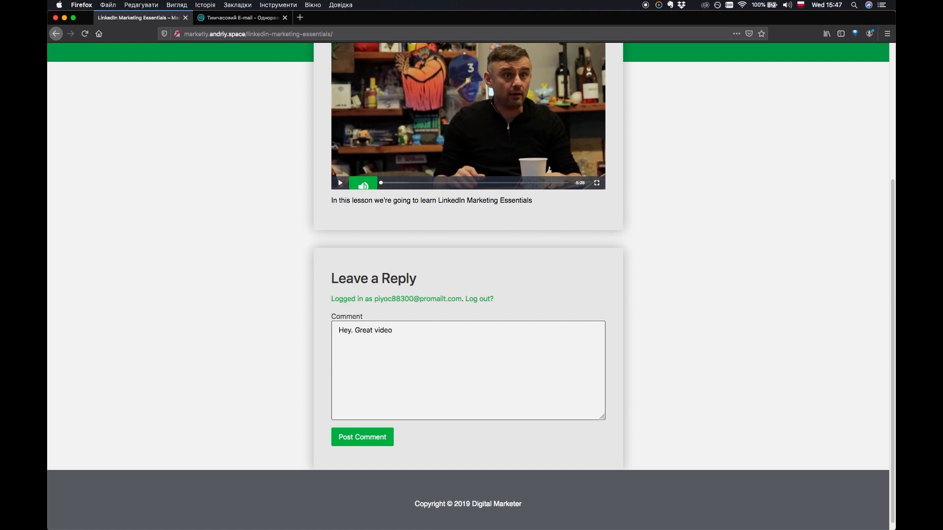
left_click(362, 437)
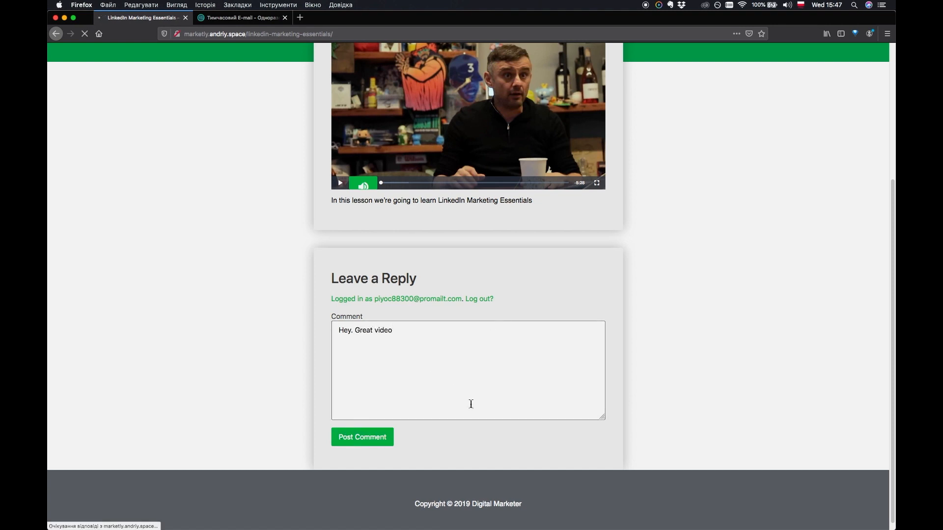
left_click(362, 438)
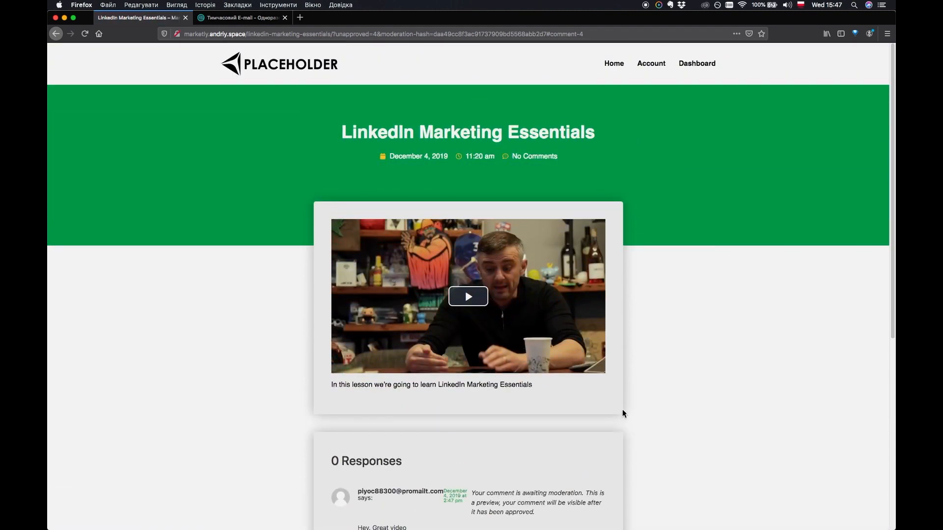
scroll("down", 3)
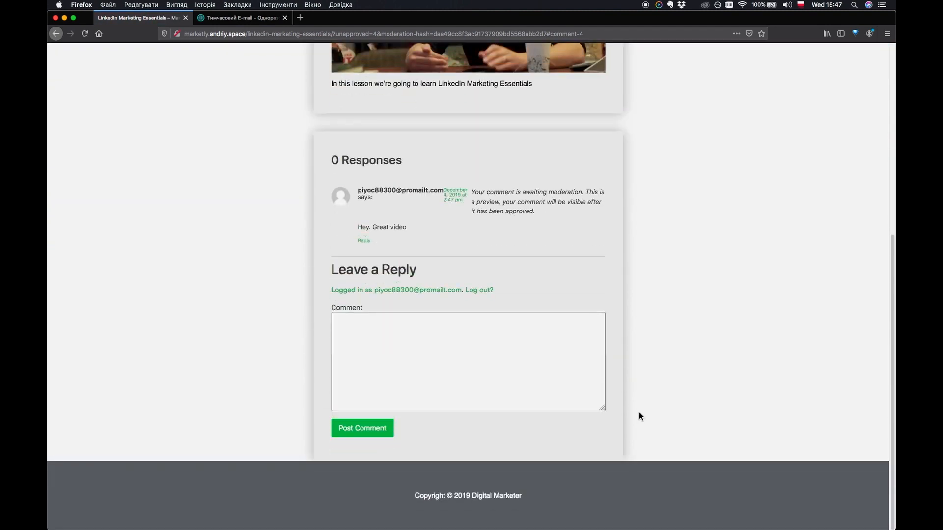
mouse_move(617, 255)
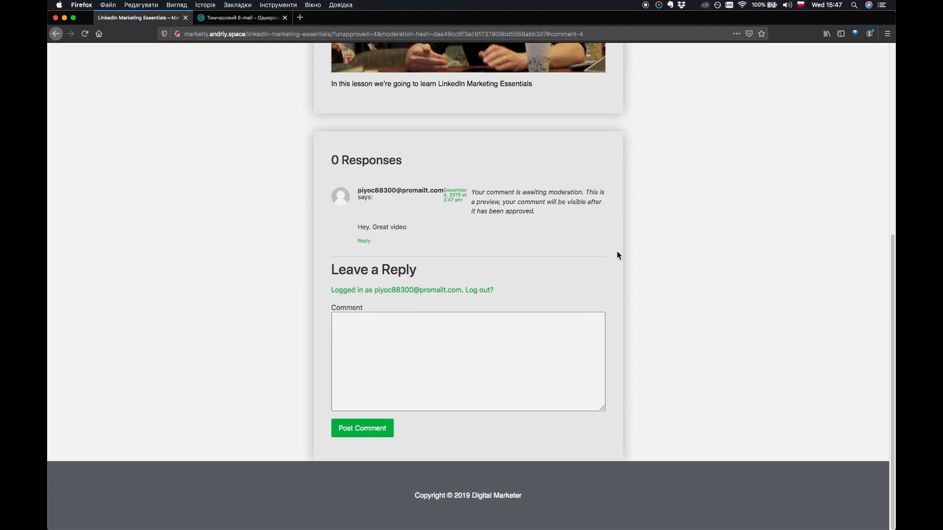
mouse_move(506, 225)
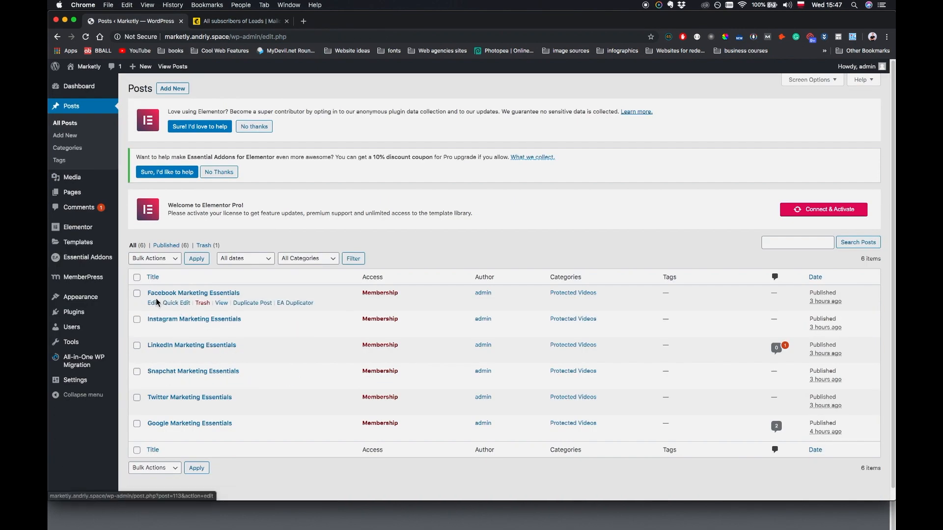
Edit LinkedIn Marketing Essentials from All Posts and expand its Discussion and Excerpt panels.
left_click(152, 355)
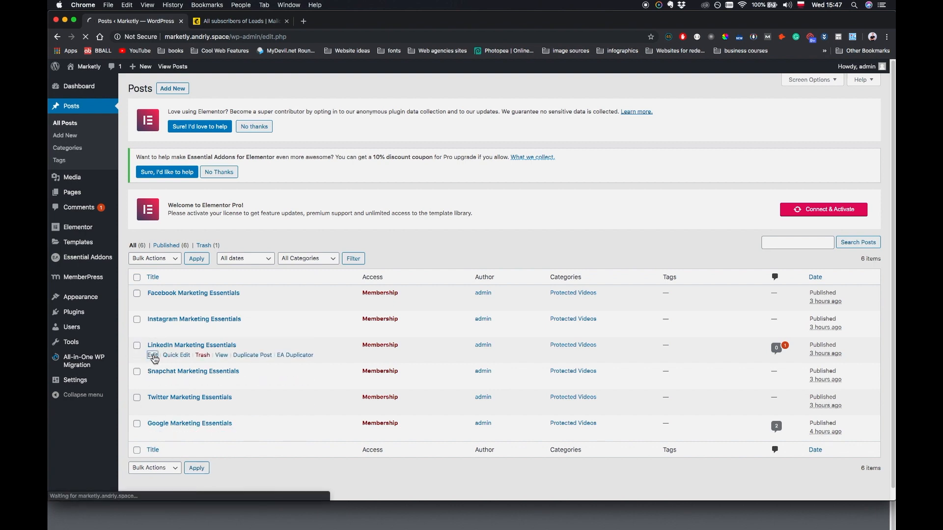
left_click(153, 356)
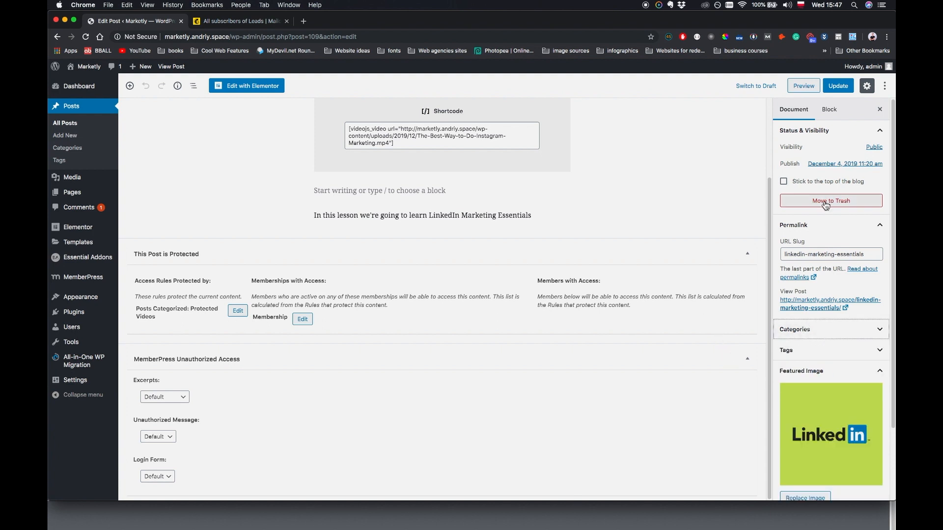
scroll("down", 3)
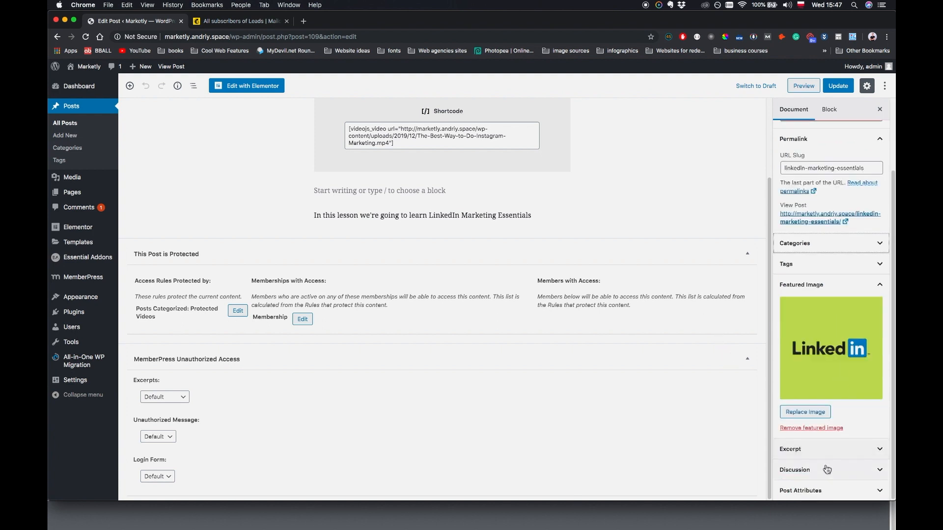
left_click(795, 469)
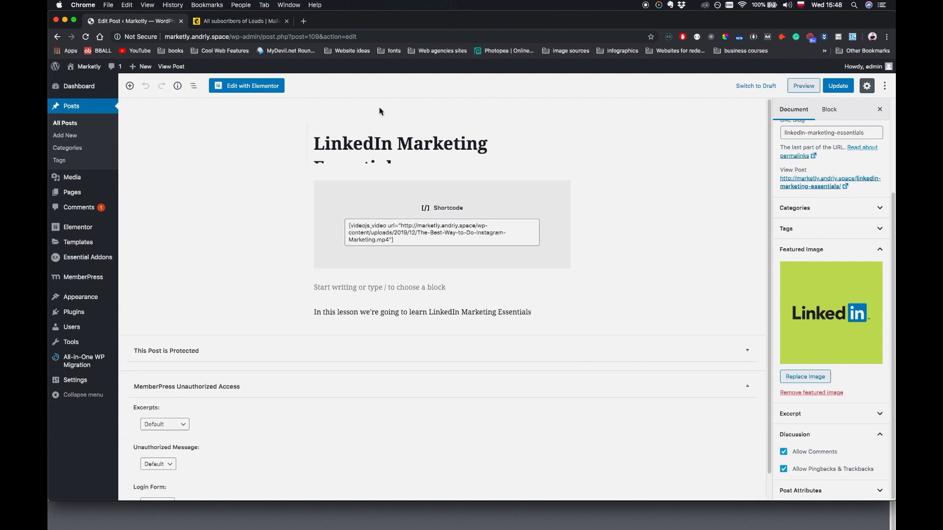
mouse_move(826, 292)
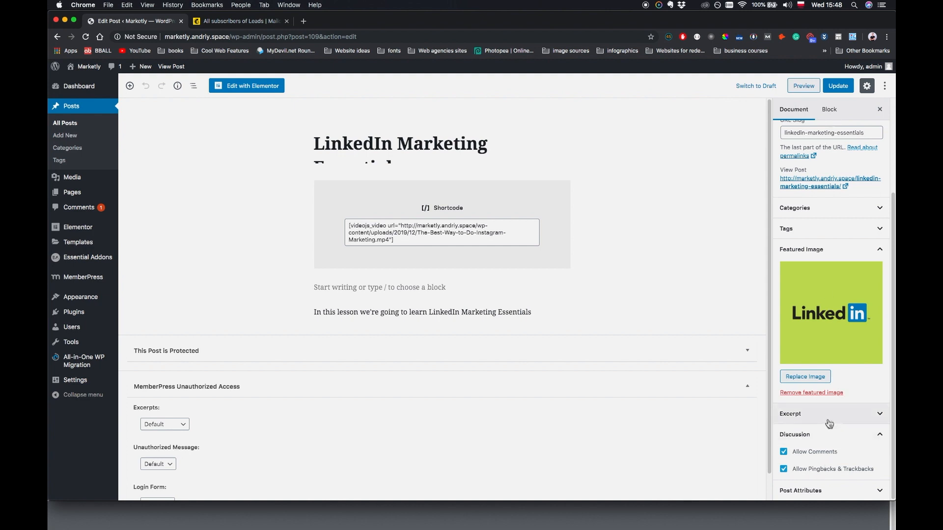
left_click(790, 413)
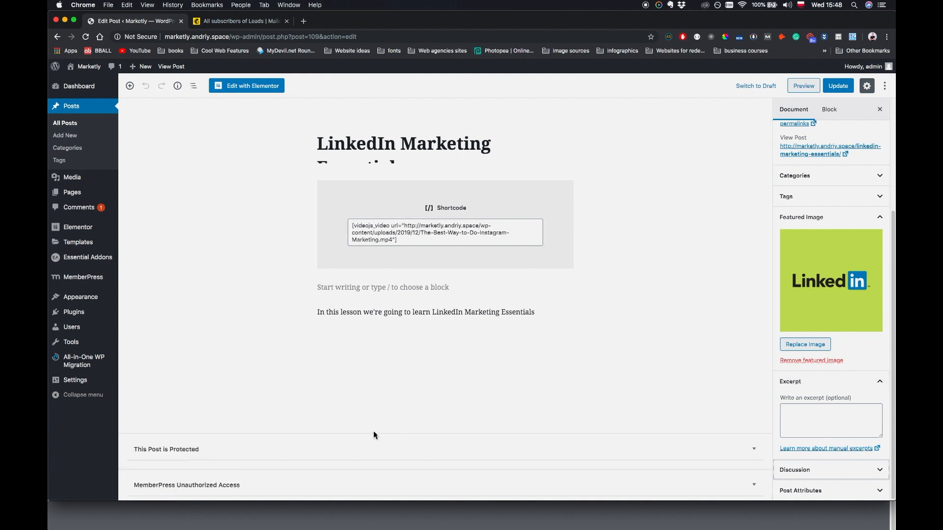
Approve the 'Hey. Great video' comment on LinkedIn Marketing Essentials from the Comments list.
left_click(78, 207)
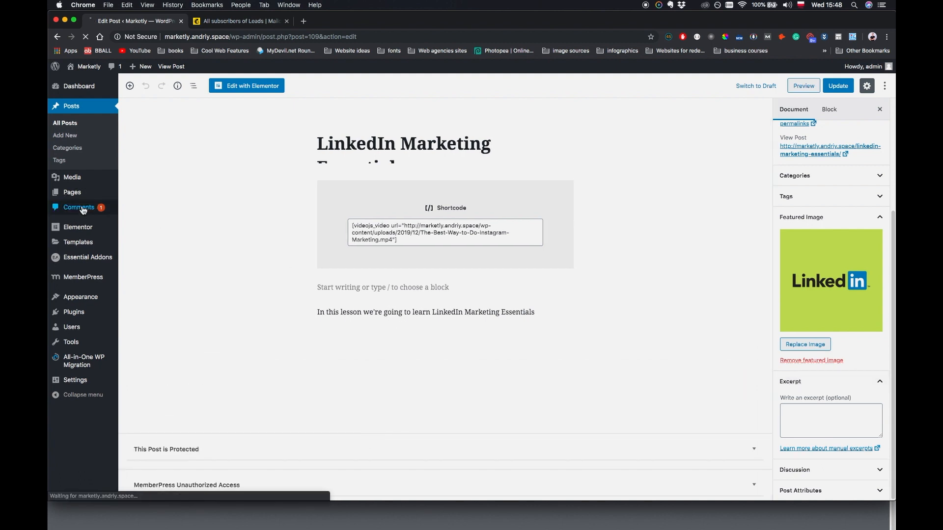
left_click(78, 207)
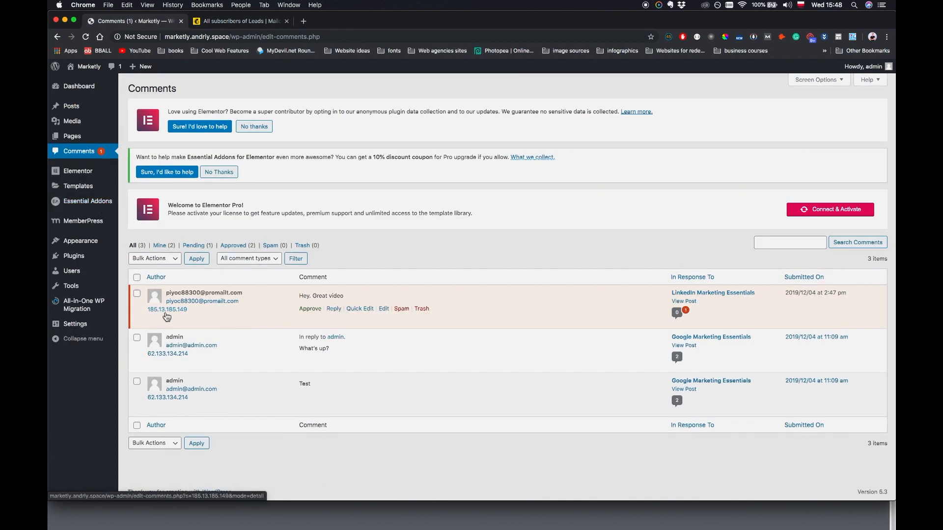
left_click(310, 309)
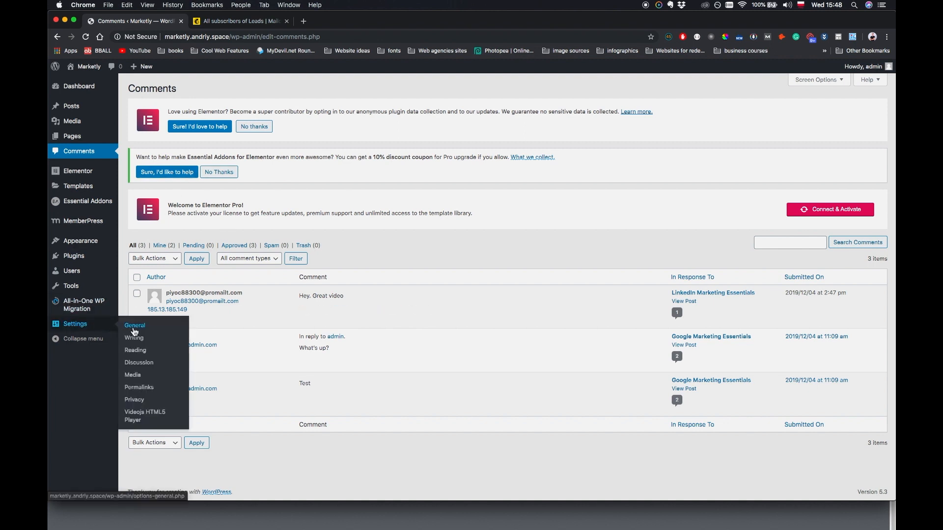
In Discussion settings, keep 'Comment author must have a previously approved comment' on and save.
left_click(139, 362)
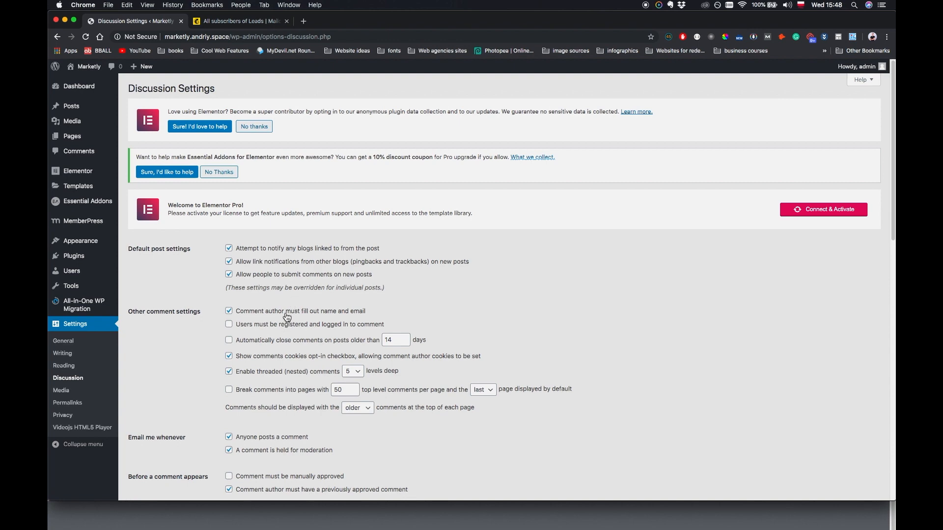
mouse_move(479, 287)
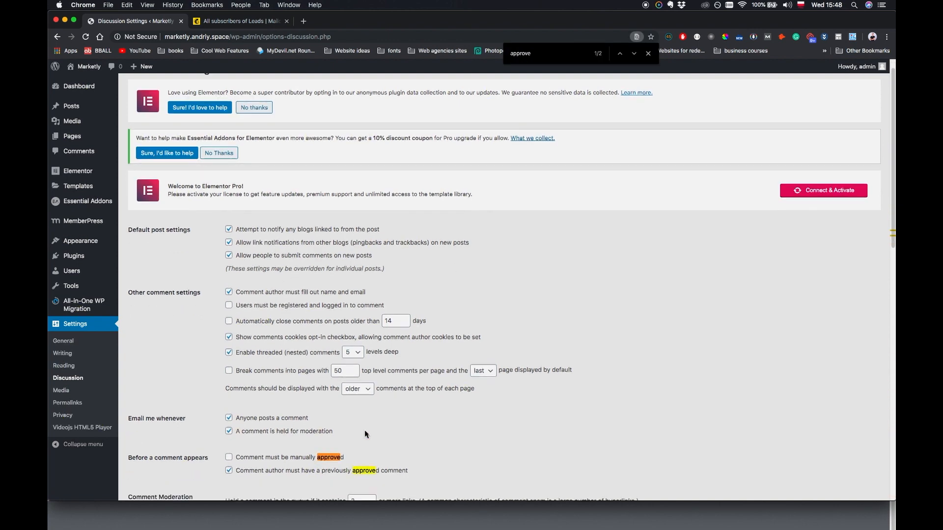
scroll("down", 3)
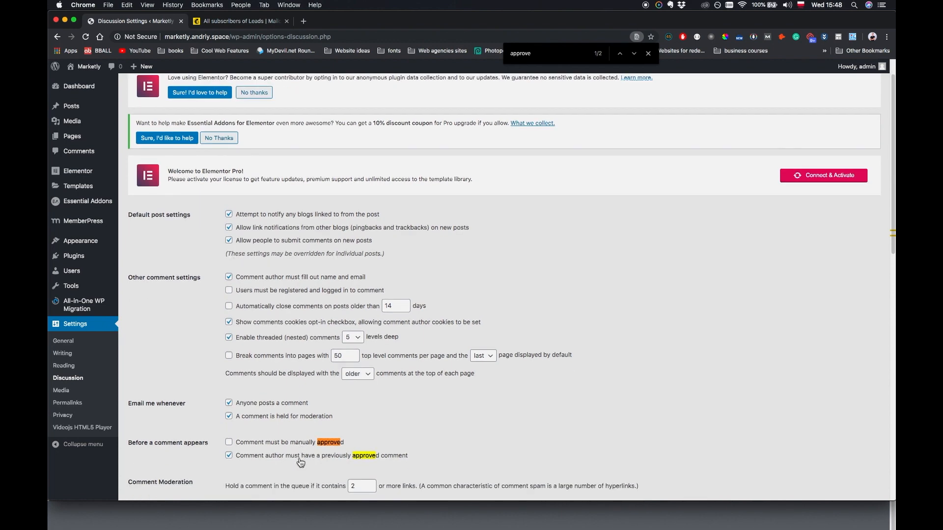
left_click(228, 455)
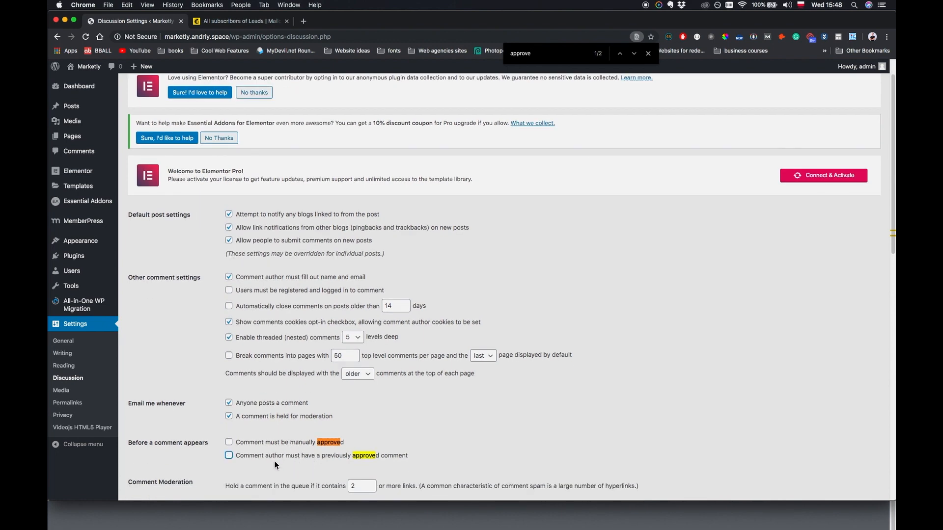
mouse_move(283, 468)
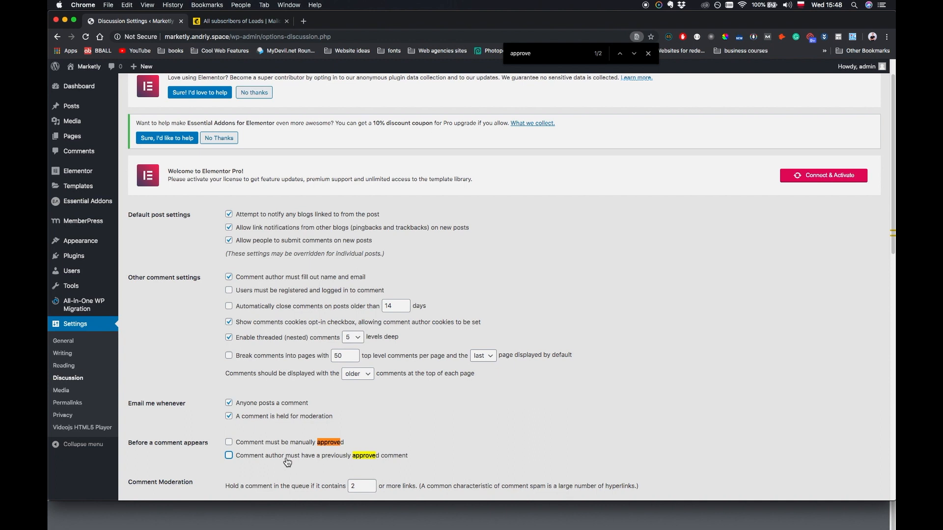
left_click(228, 455)
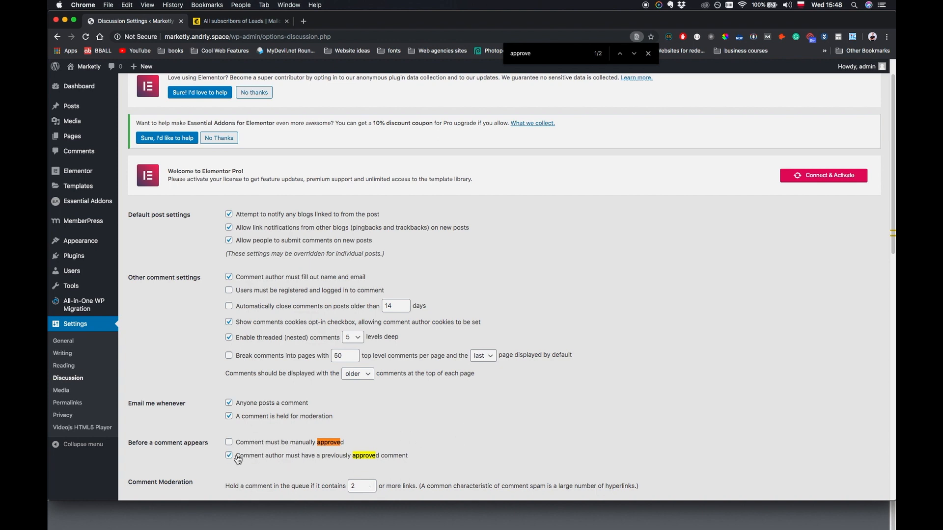
scroll("down", 3)
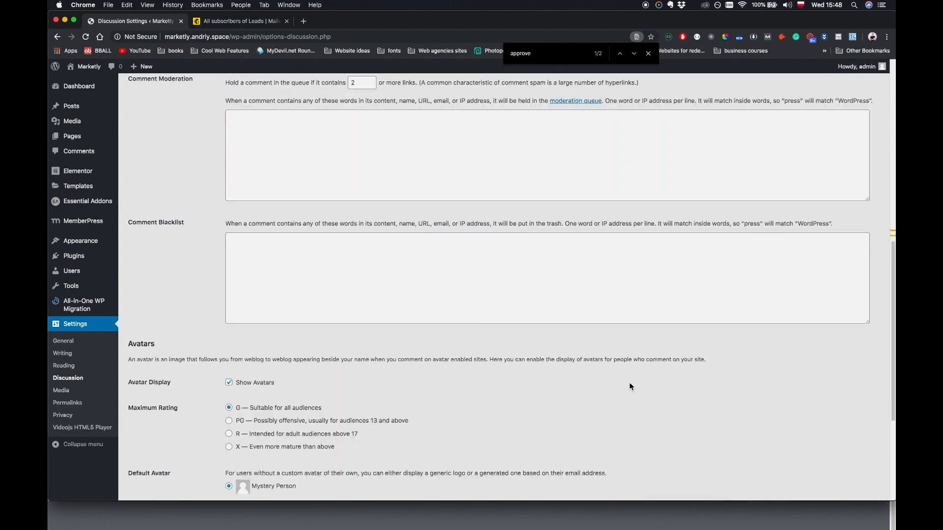
scroll("down", 3)
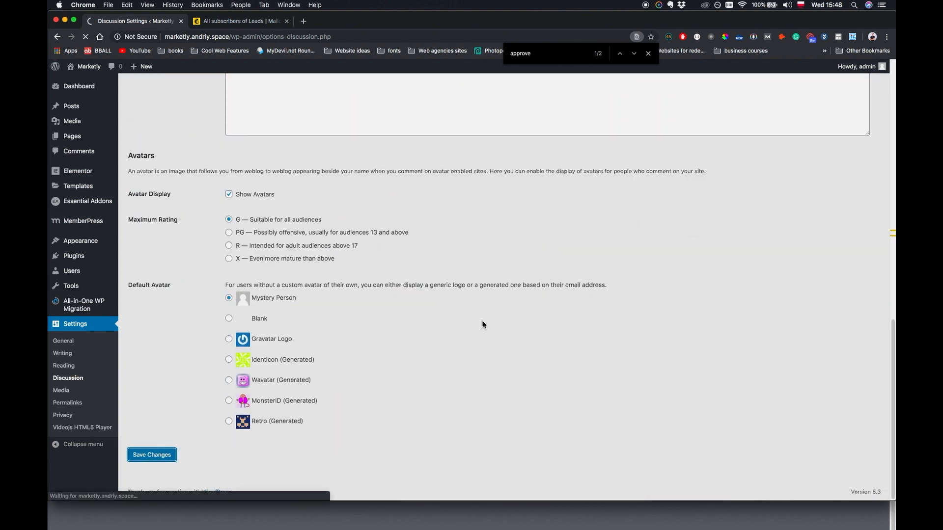
left_click(240, 21)
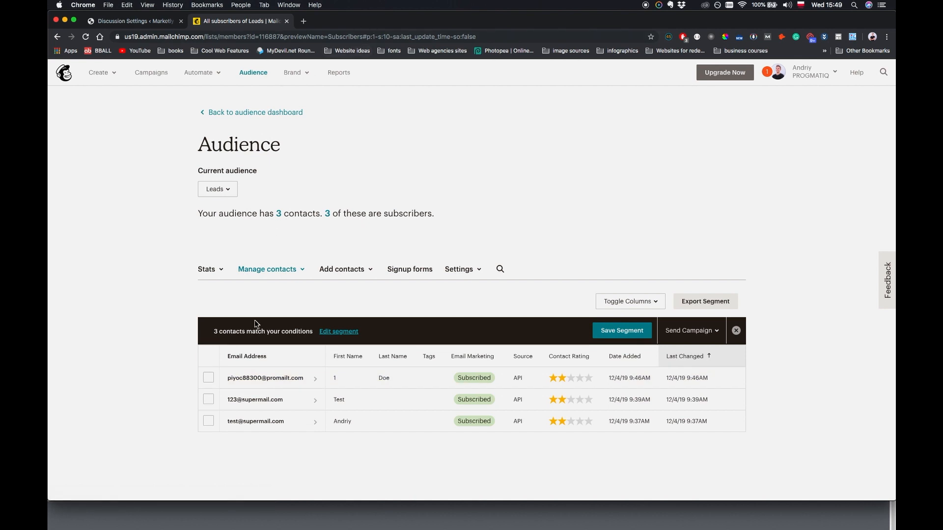
mouse_move(357, 213)
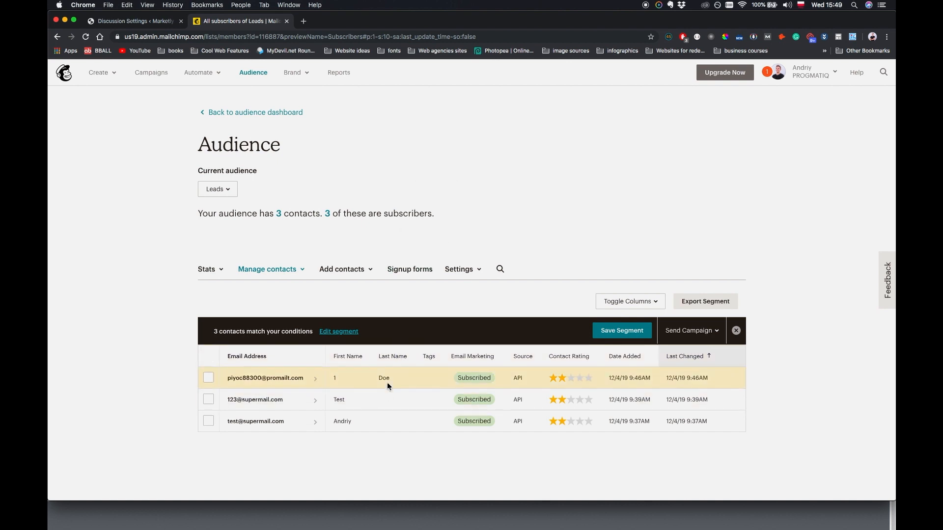
mouse_move(389, 380)
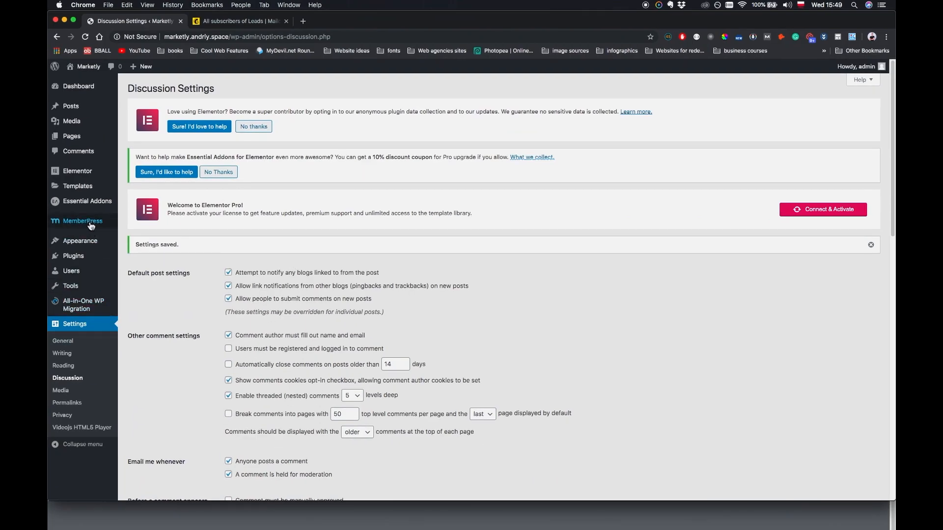
Set the MemberPress Marketing tab's MailChimp Global Merge Tag to Last Name and update options.
left_click(134, 334)
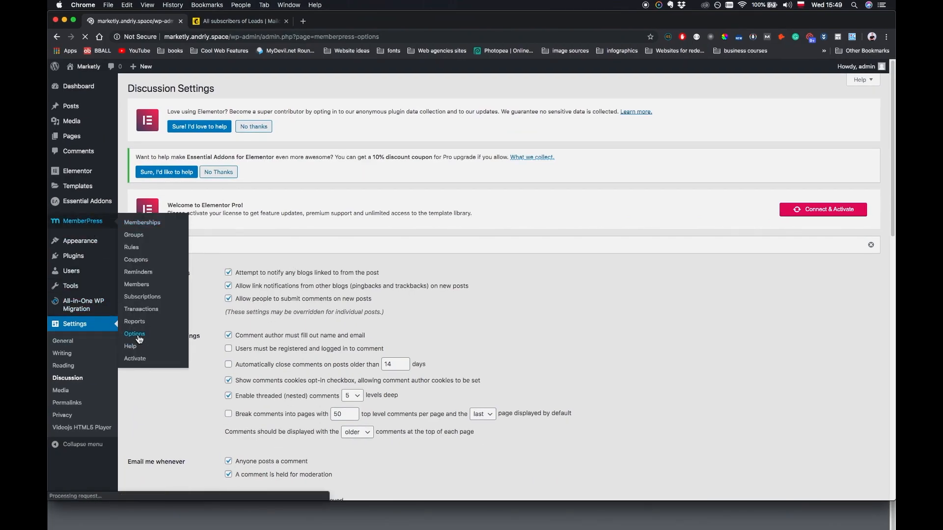
left_click(134, 335)
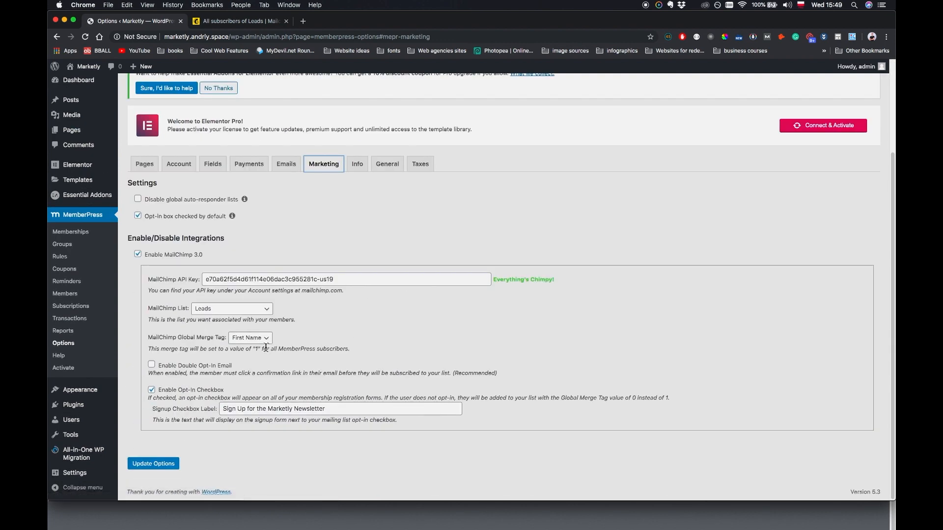
left_click(250, 337)
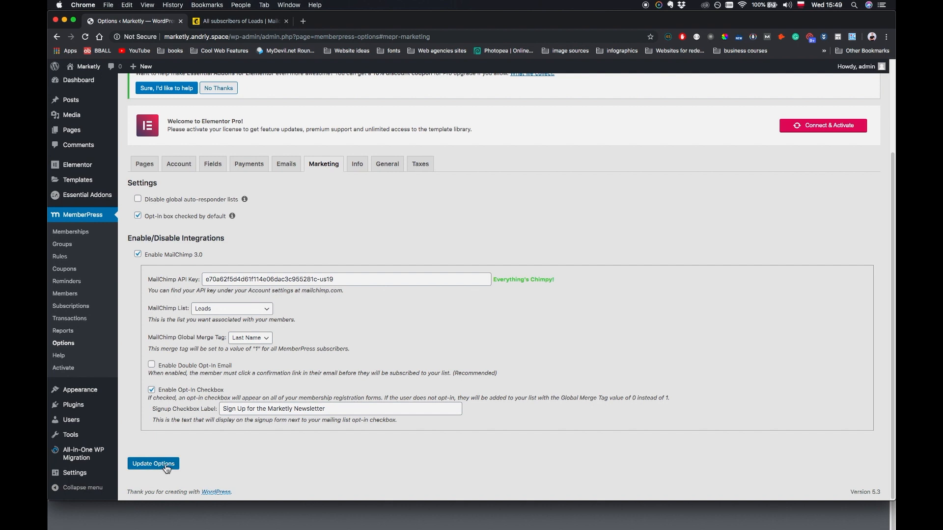
left_click(153, 464)
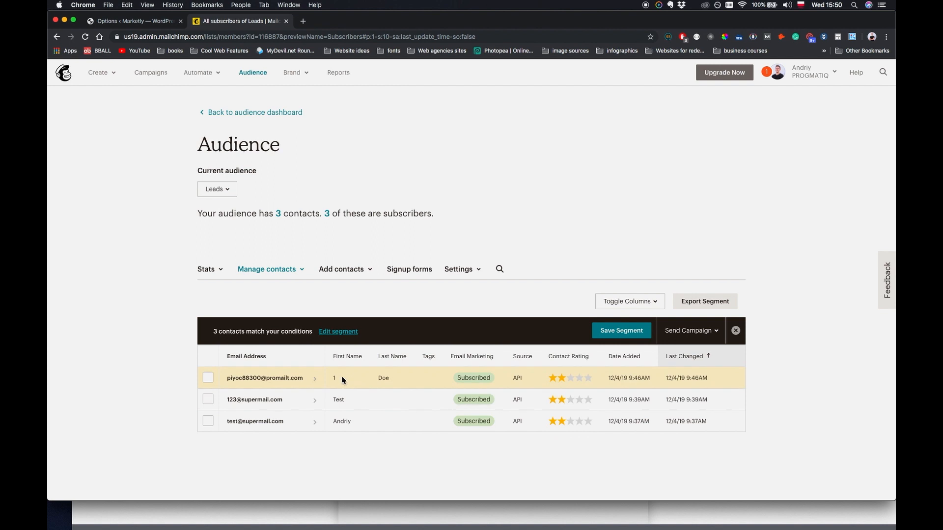
mouse_move(333, 385)
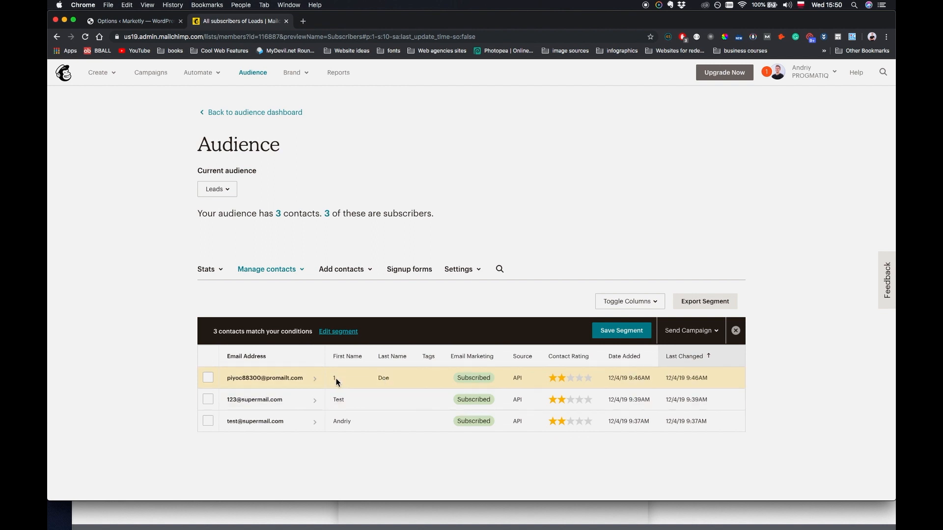
mouse_move(337, 383)
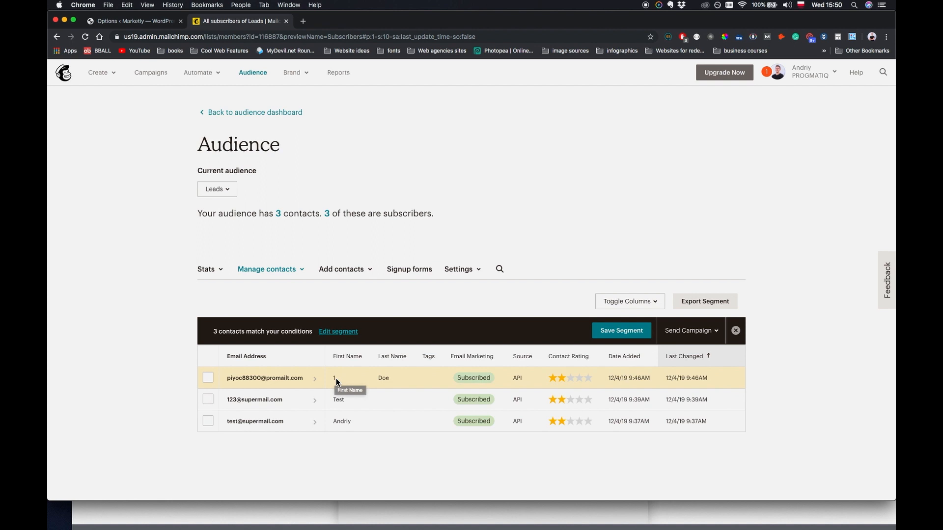
mouse_move(334, 386)
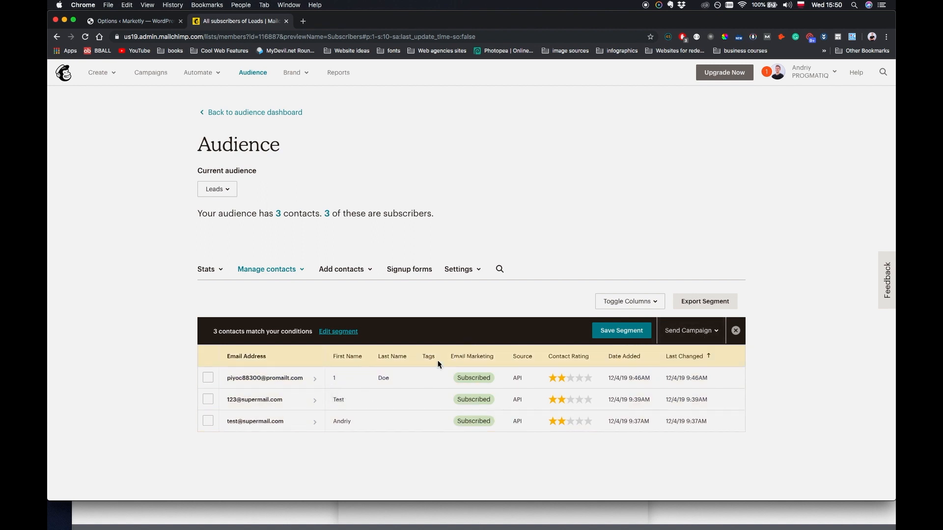
mouse_move(404, 421)
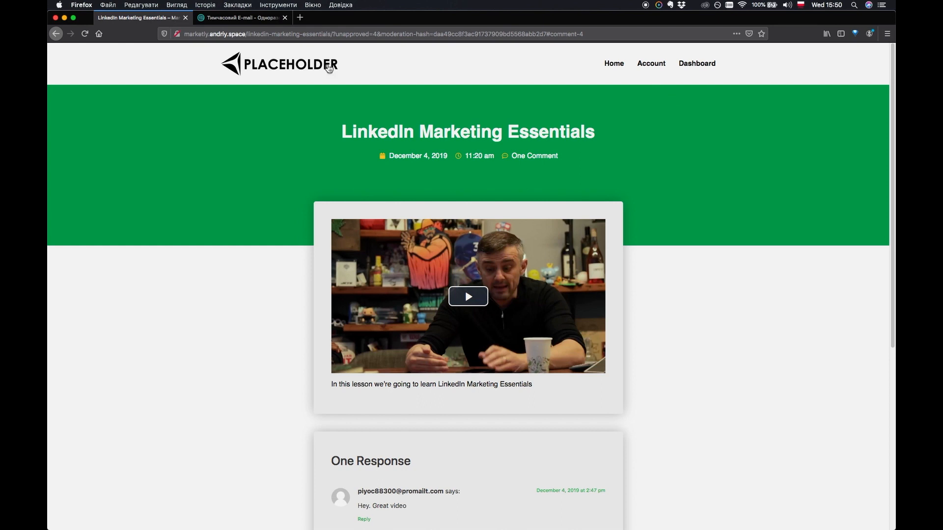
Open the member Account page and log out of the Marketly site.
left_click(651, 63)
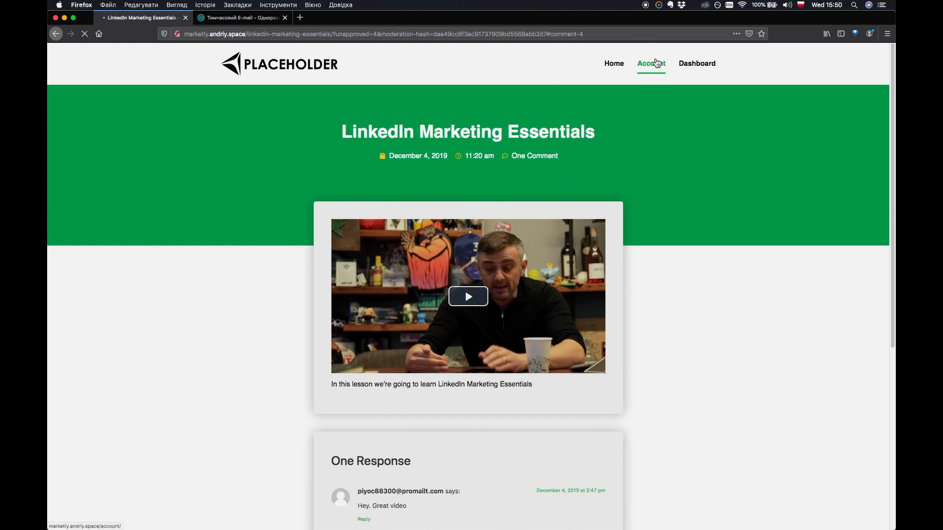
left_click(651, 63)
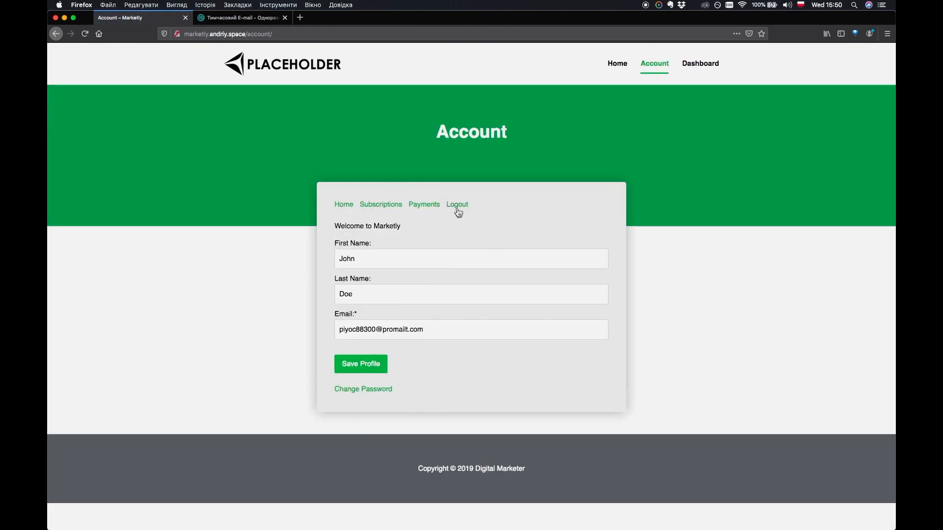
left_click(457, 205)
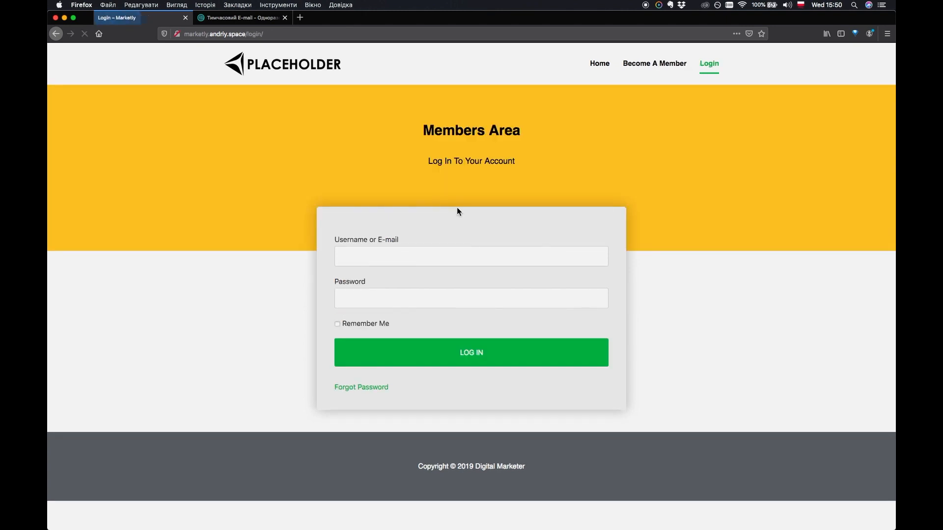
Log back in with the saved member login and reopen John Doe's Account page.
left_click(471, 255)
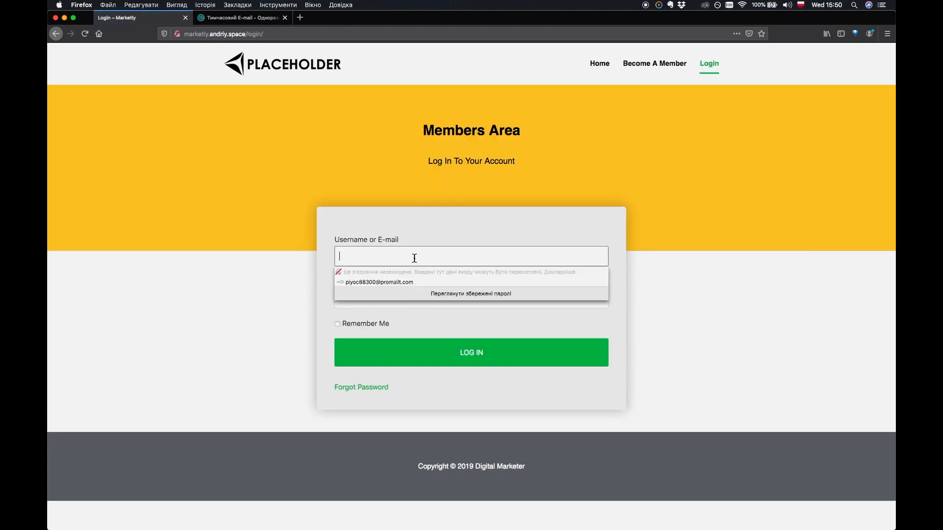
left_click(379, 282)
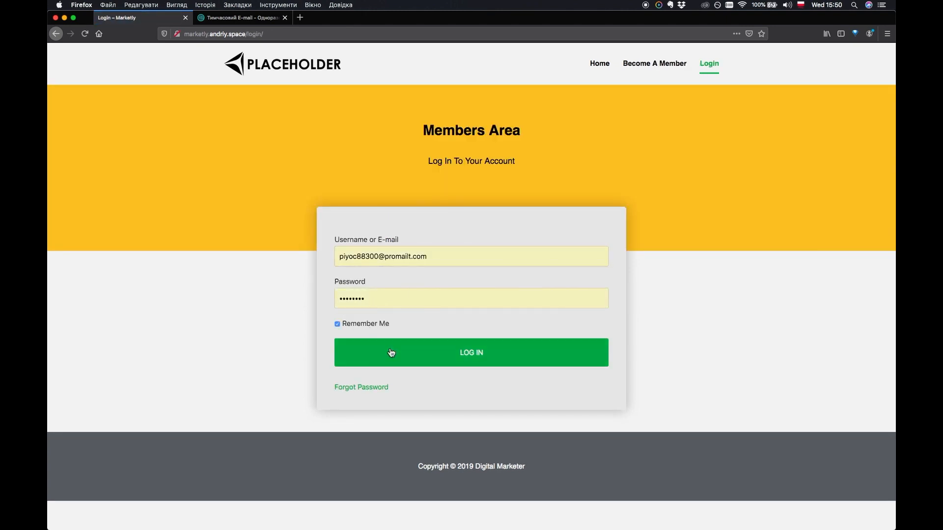
left_click(471, 353)
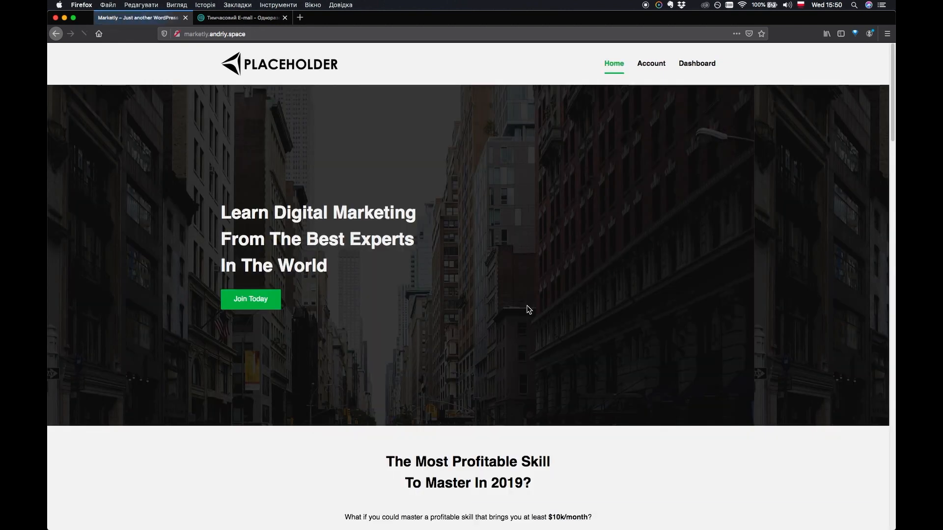
left_click(650, 64)
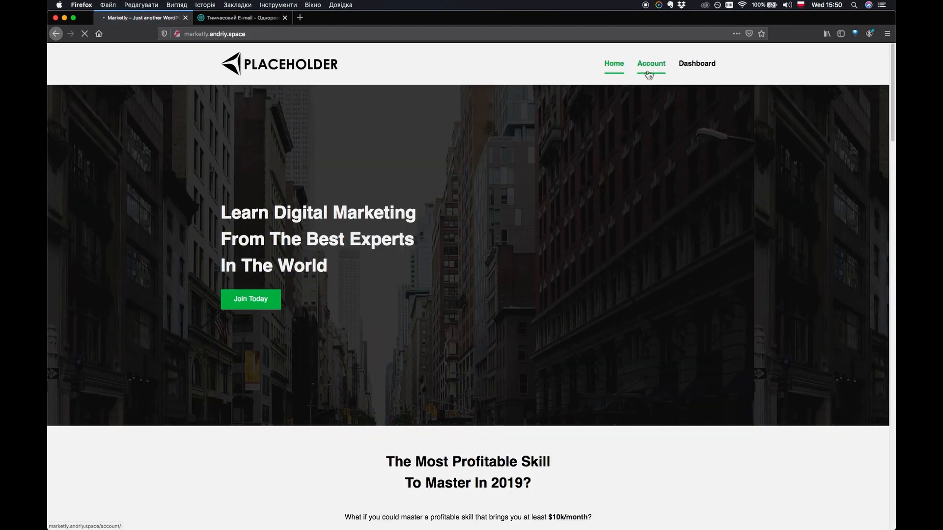
left_click(651, 64)
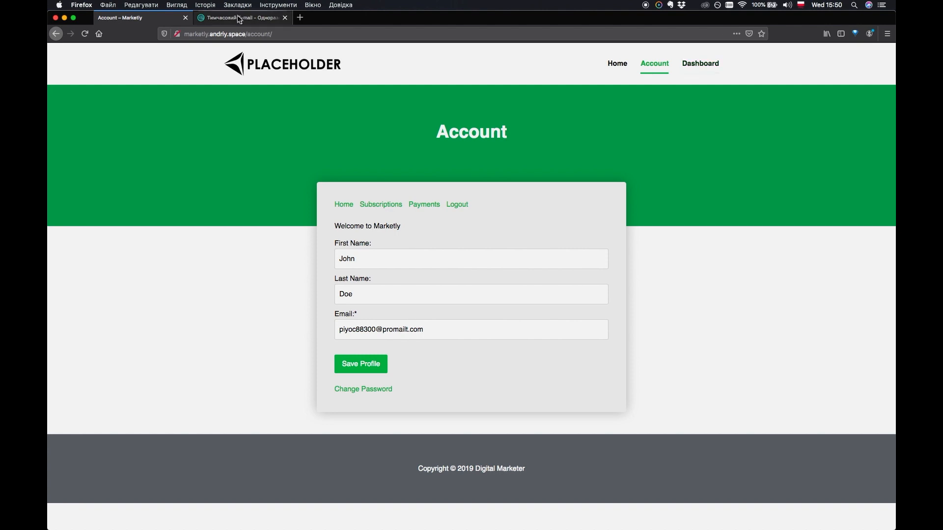
mouse_move(166, 164)
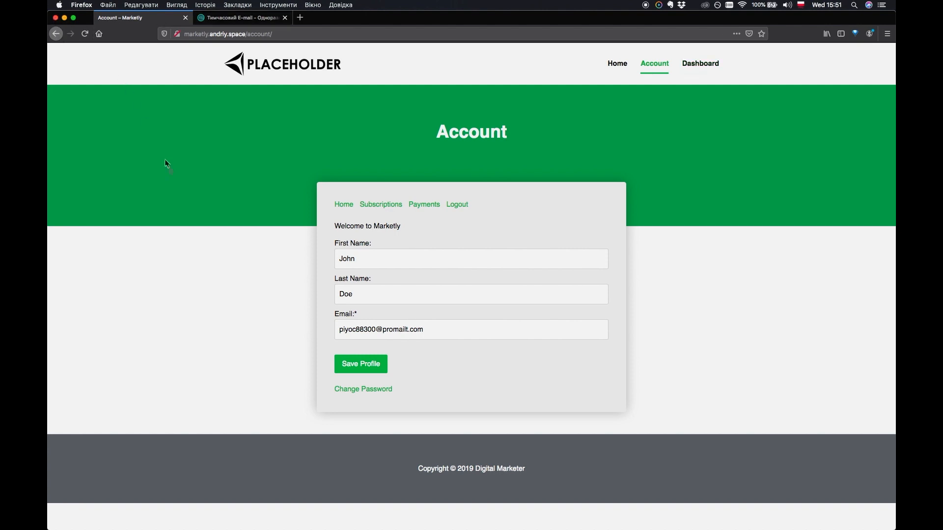
mouse_move(201, 203)
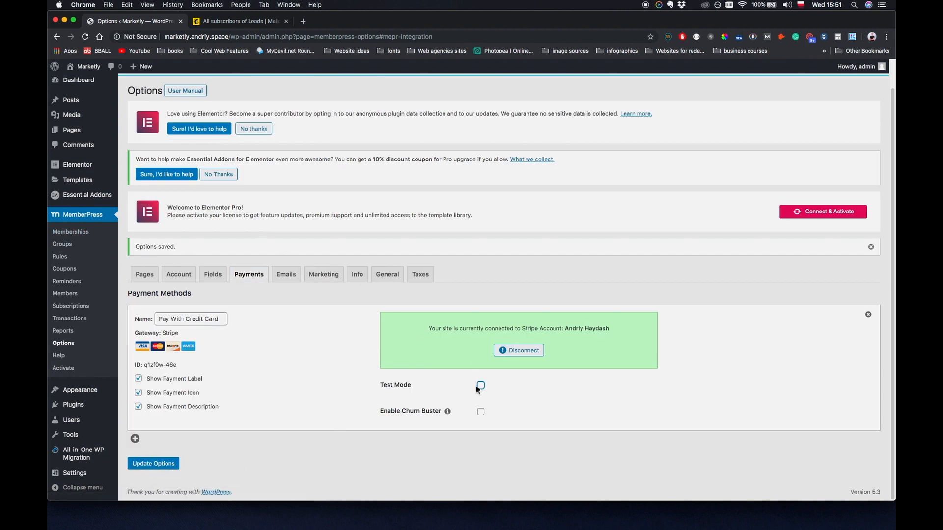
Tick Test Mode for the Stripe Pay With Credit Card payment method.
left_click(481, 385)
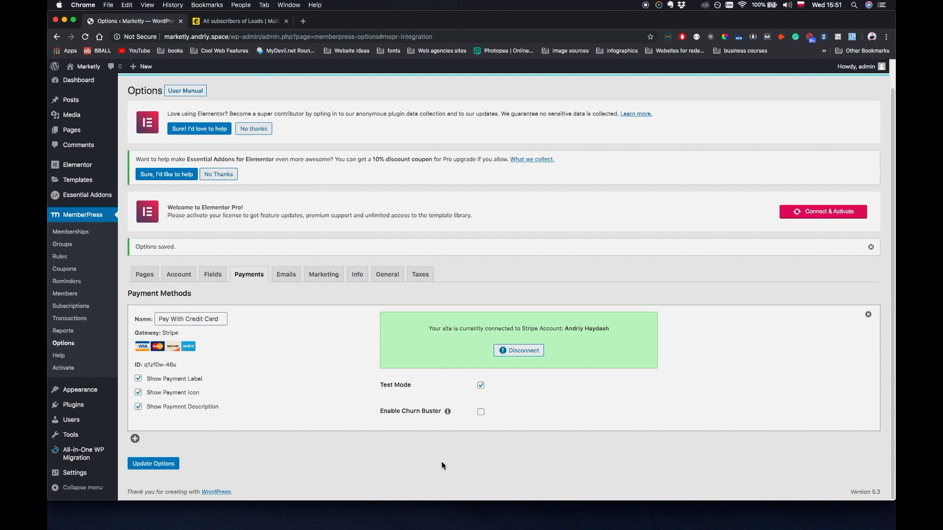
mouse_move(421, 458)
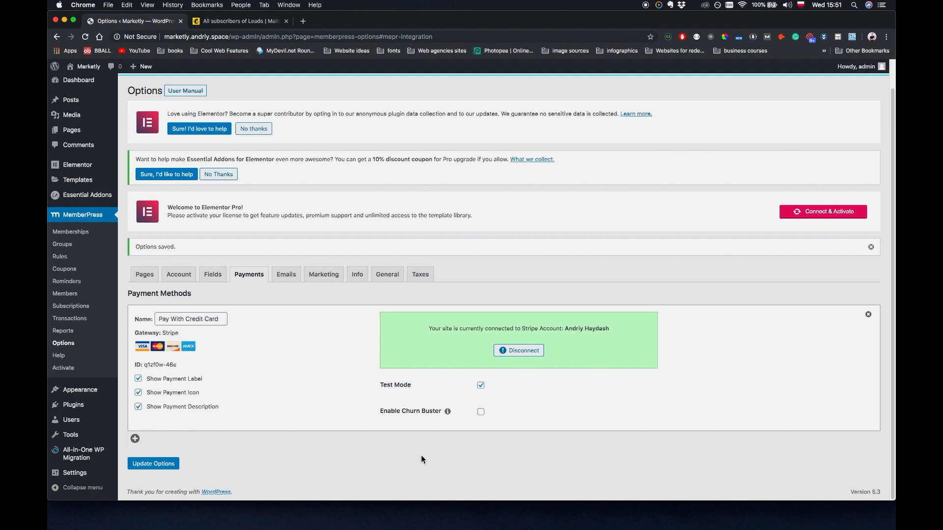
mouse_move(419, 458)
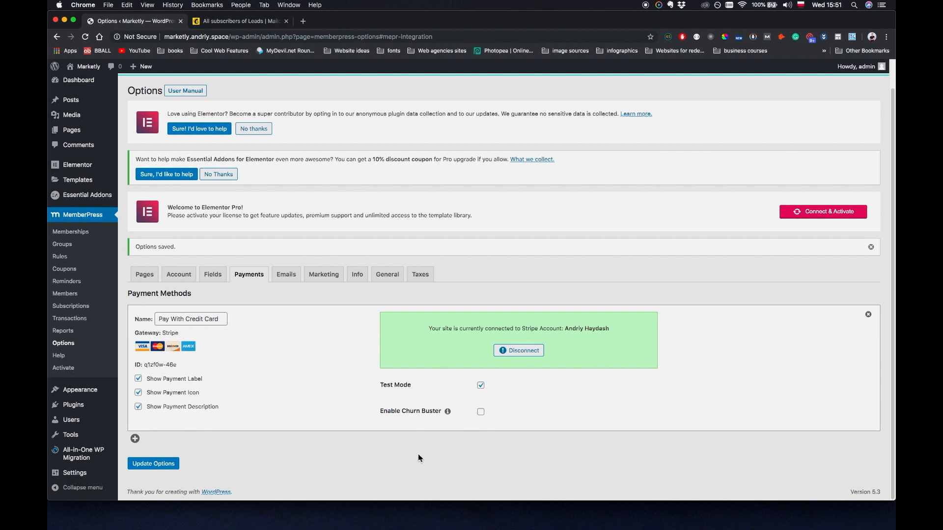
mouse_move(415, 460)
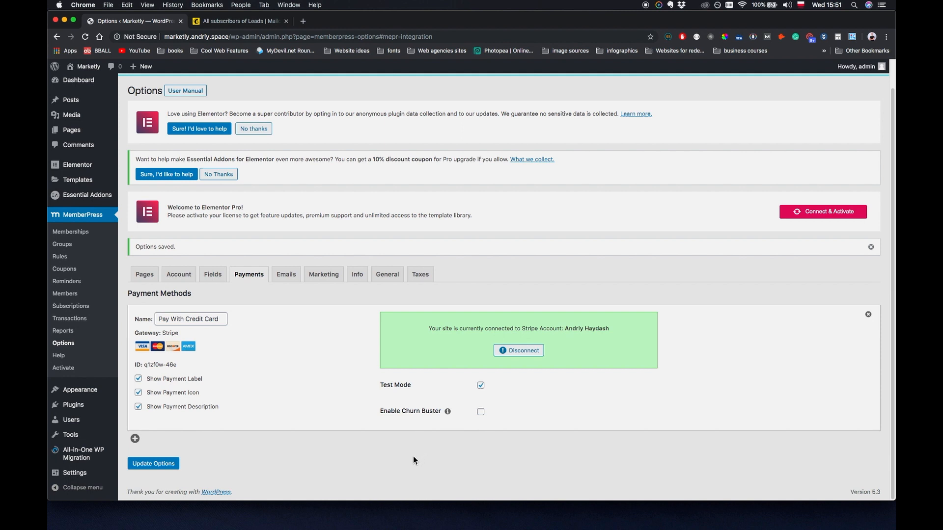
mouse_move(409, 458)
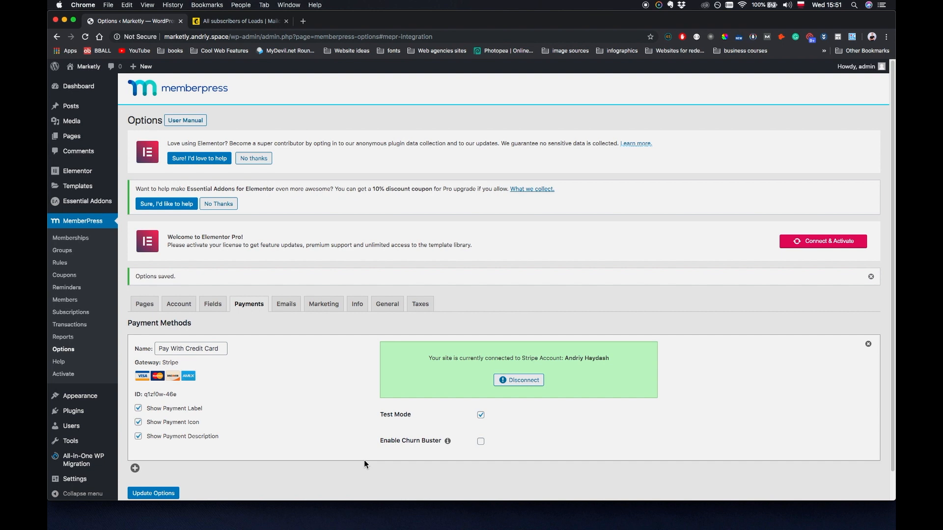
mouse_move(358, 461)
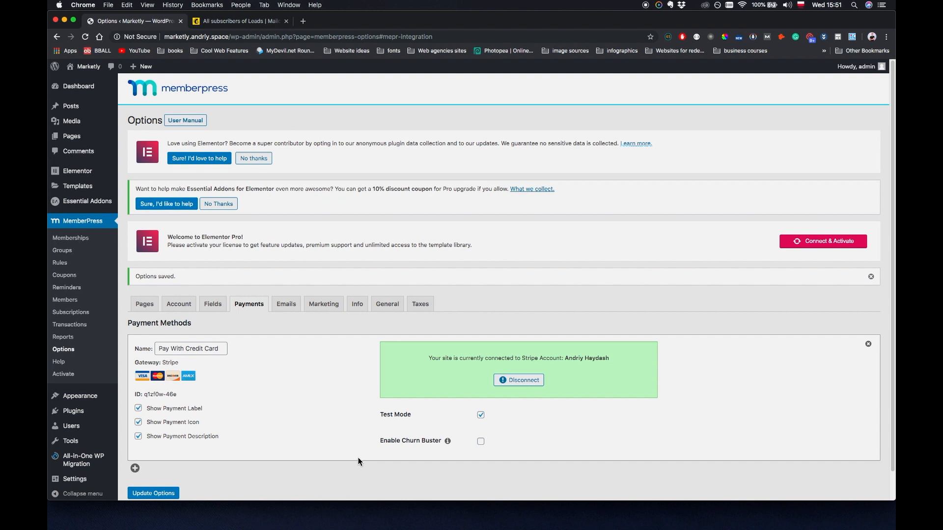